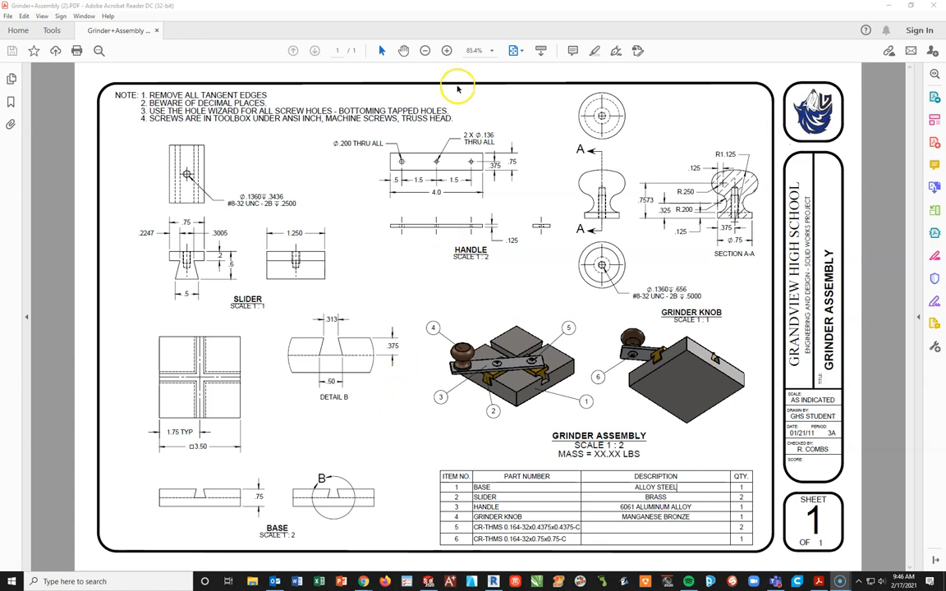
# Zoom into the SLIDER detail of the grinder assembly drawing to read its dimensions and hole callout.
pyautogui.click(446, 51)
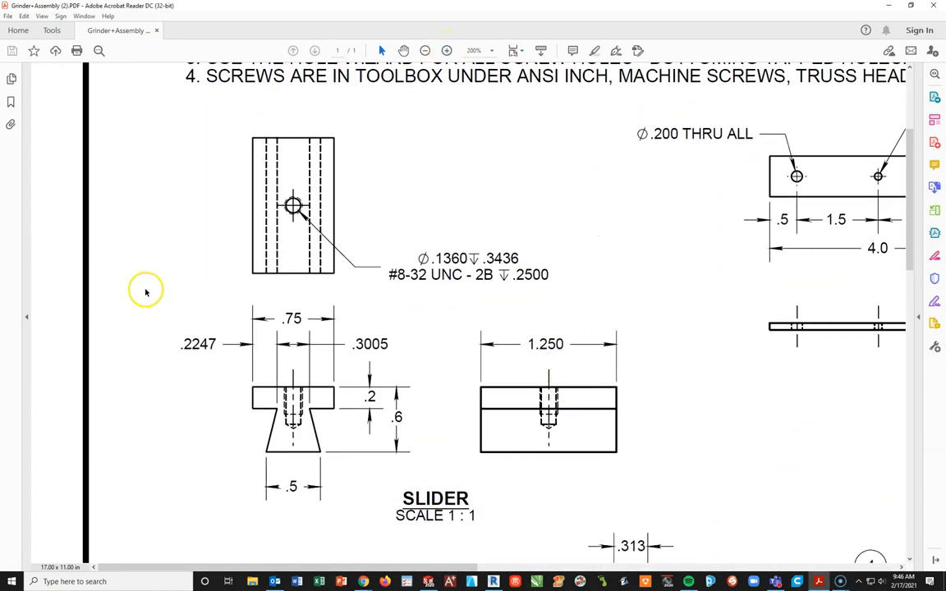
pyautogui.moveTo(170, 283)
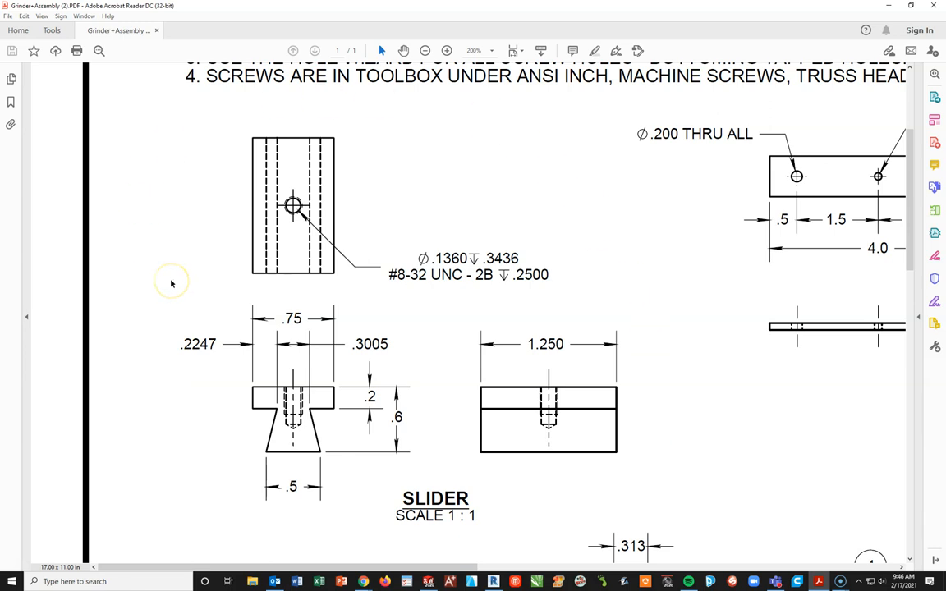
pyautogui.moveTo(320, 365)
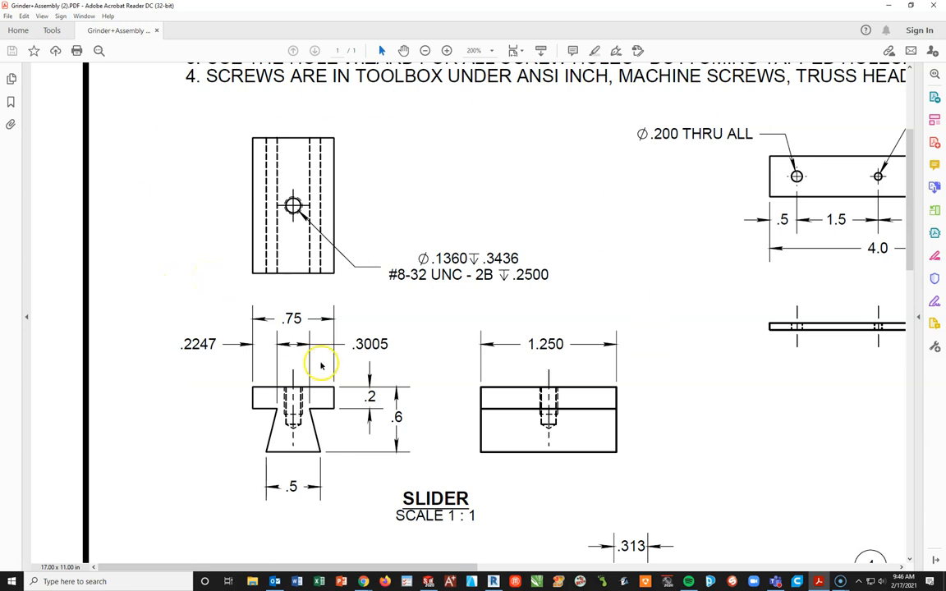
pyautogui.moveTo(277, 442)
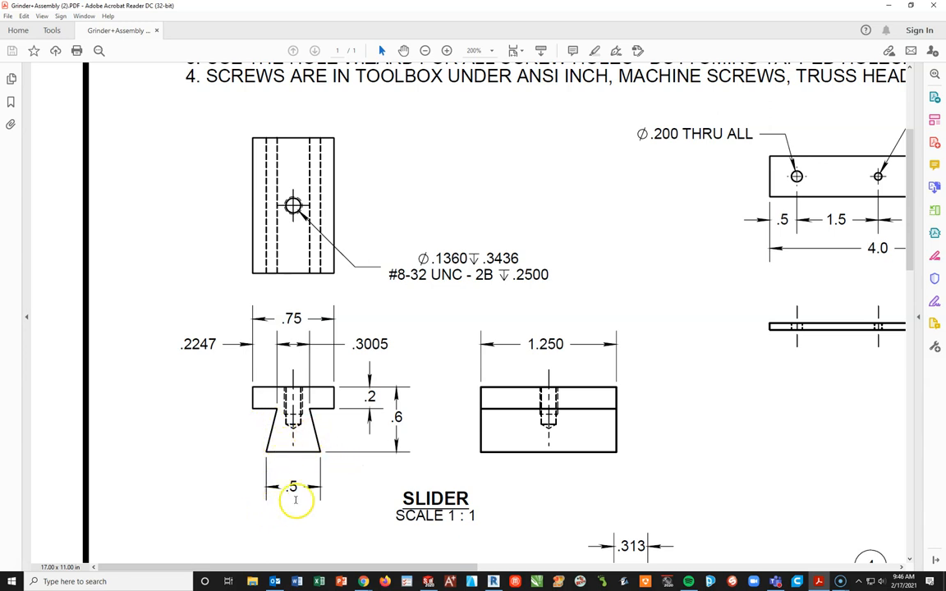
pyautogui.moveTo(304, 419)
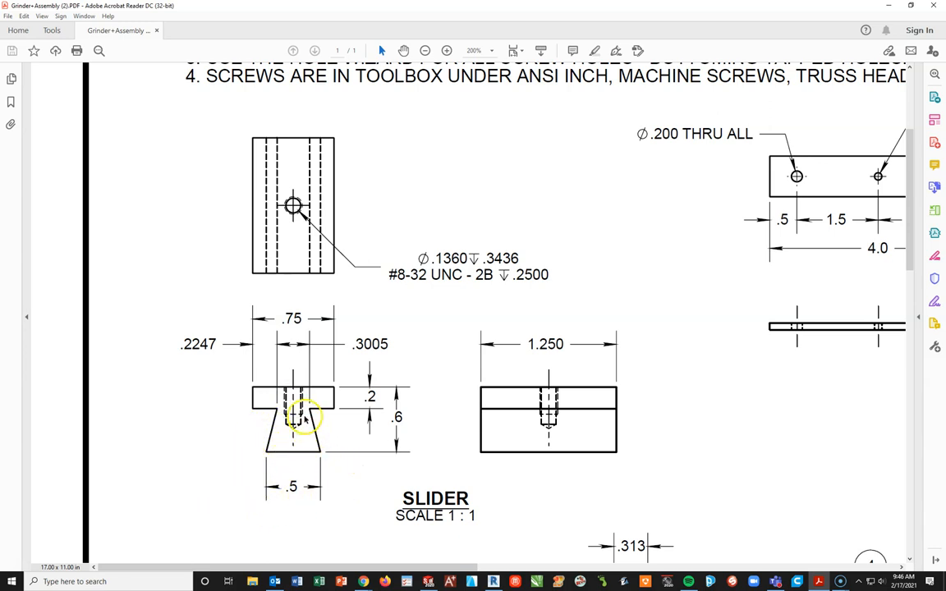
pyautogui.moveTo(358, 308)
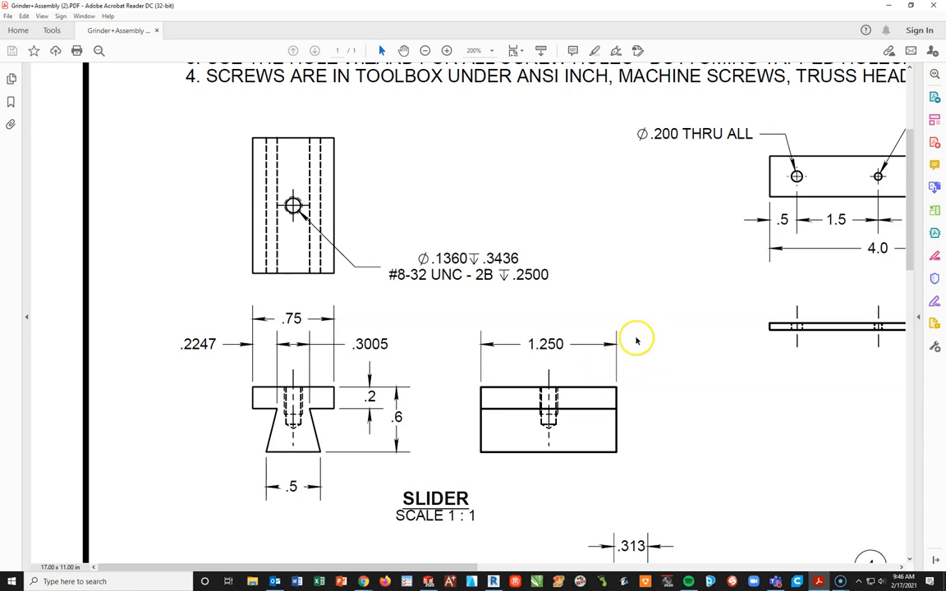
pyautogui.moveTo(293, 211)
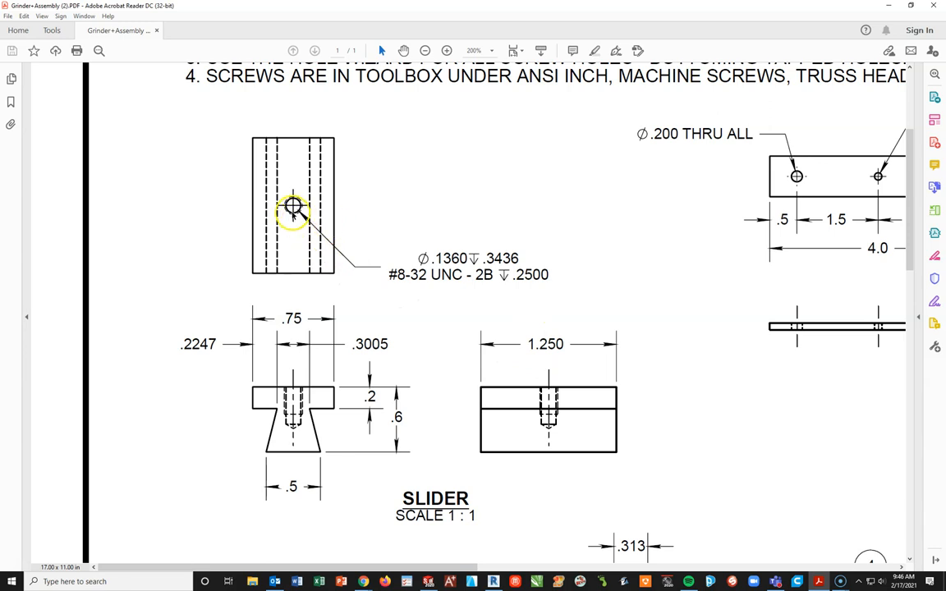
pyautogui.moveTo(269, 297)
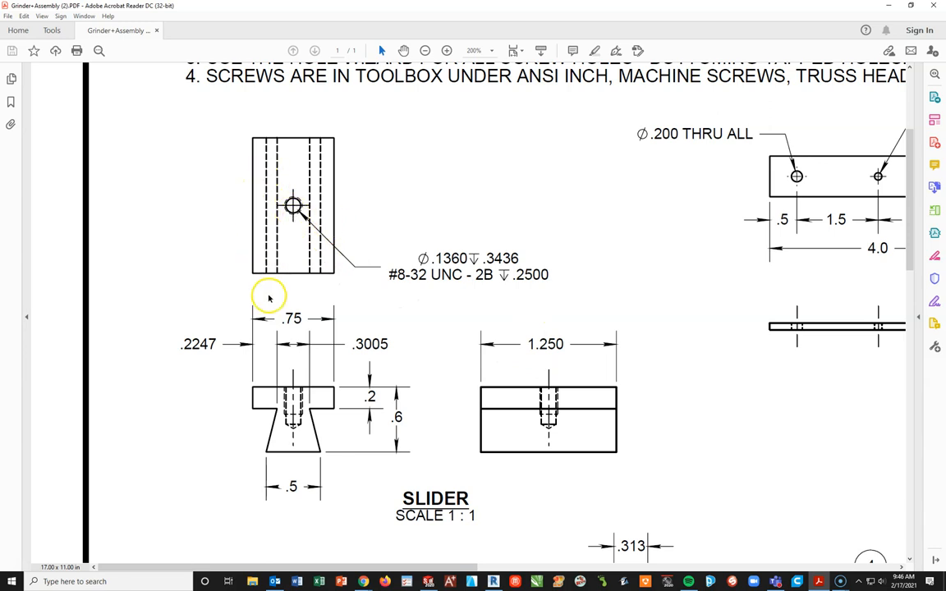
pyautogui.moveTo(304, 207)
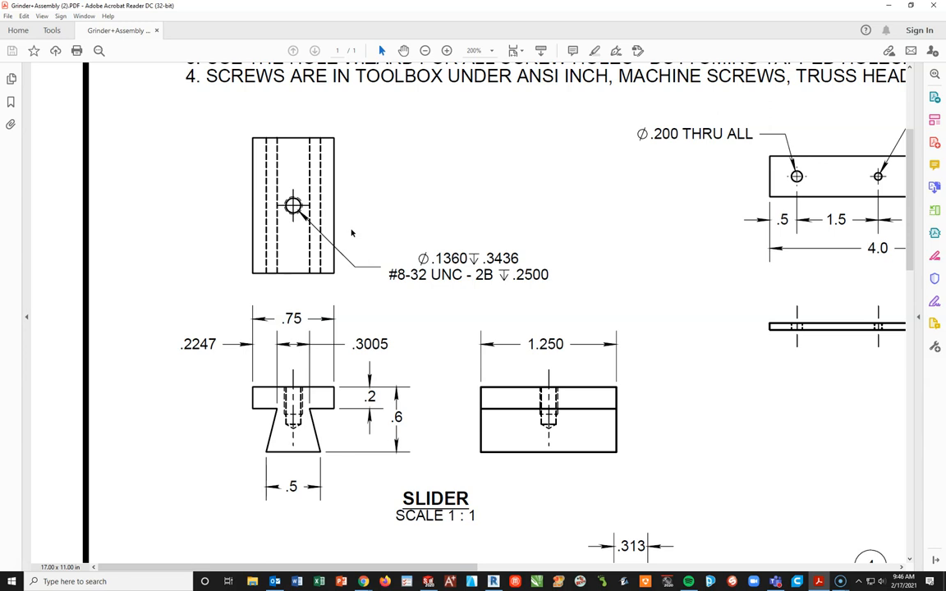
pyautogui.click(292, 207)
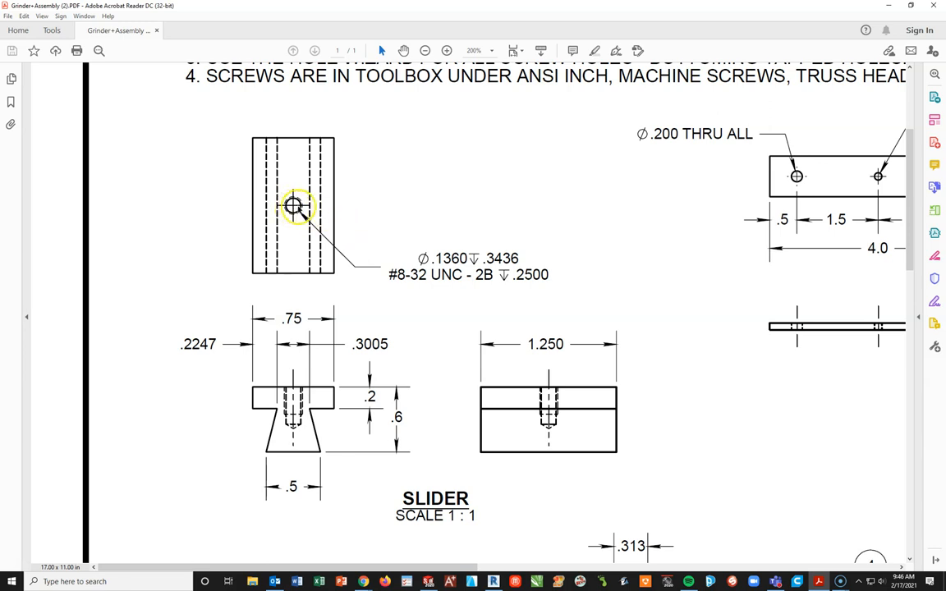
pyautogui.moveTo(371, 351)
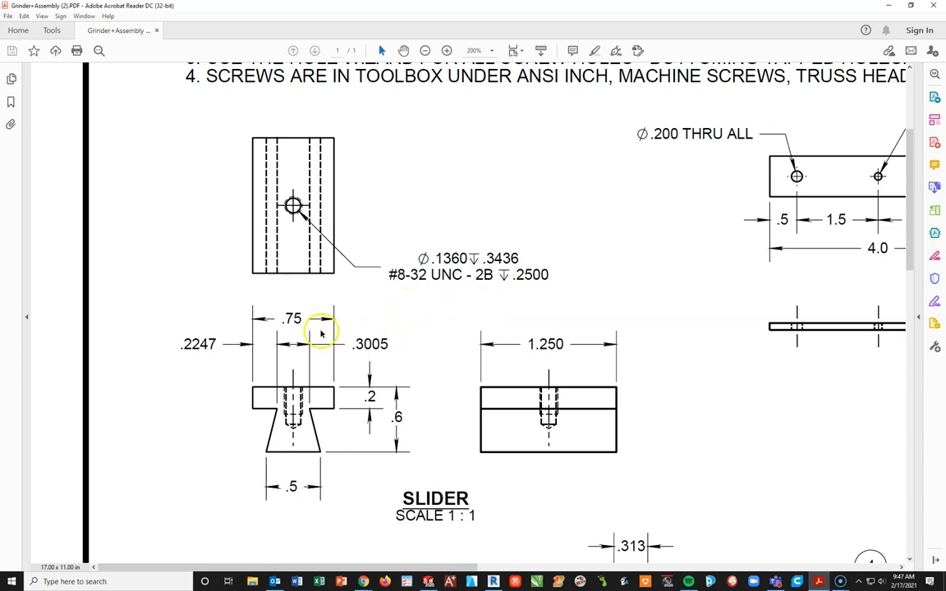
pyautogui.moveTo(447, 230)
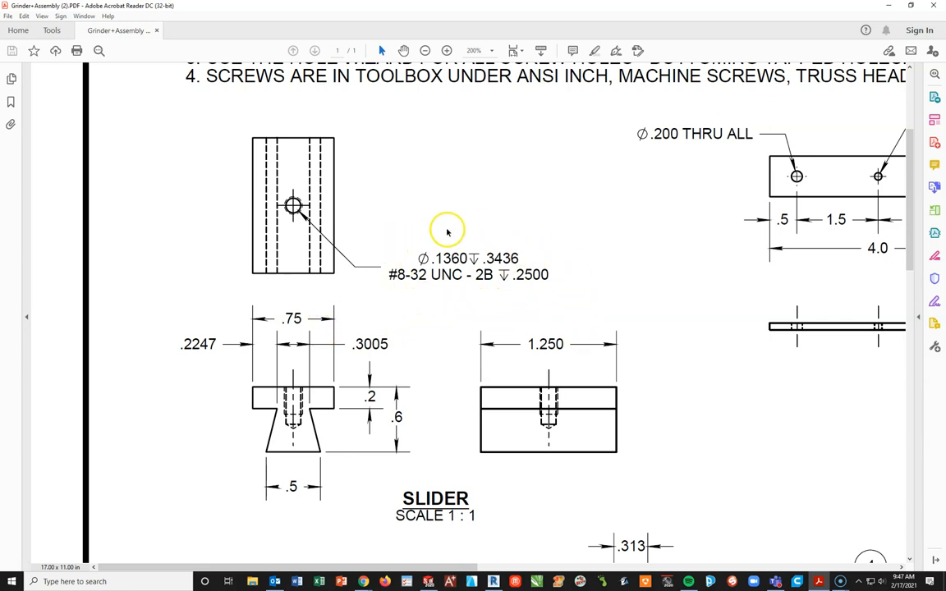
pyautogui.moveTo(542, 304)
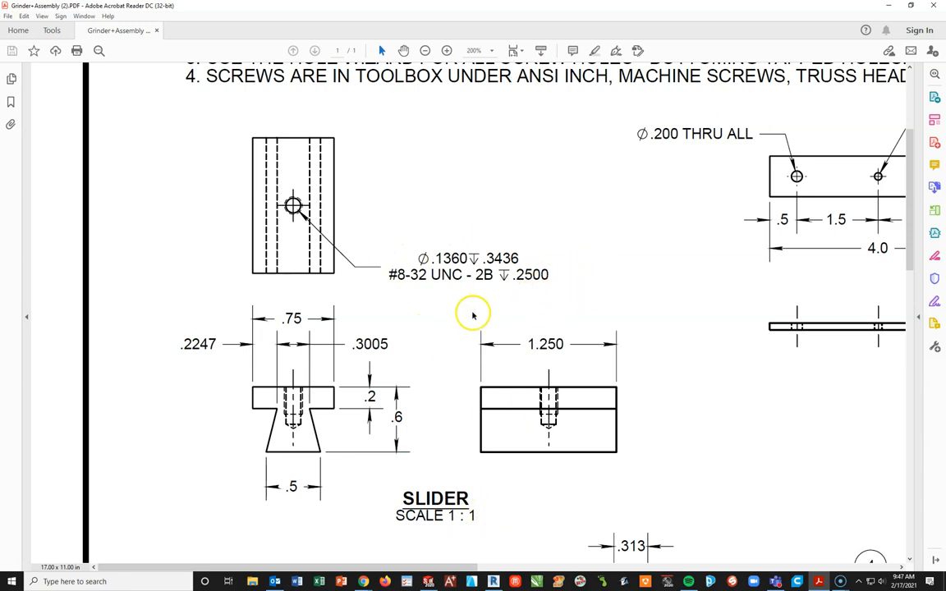
pyautogui.moveTo(434, 239)
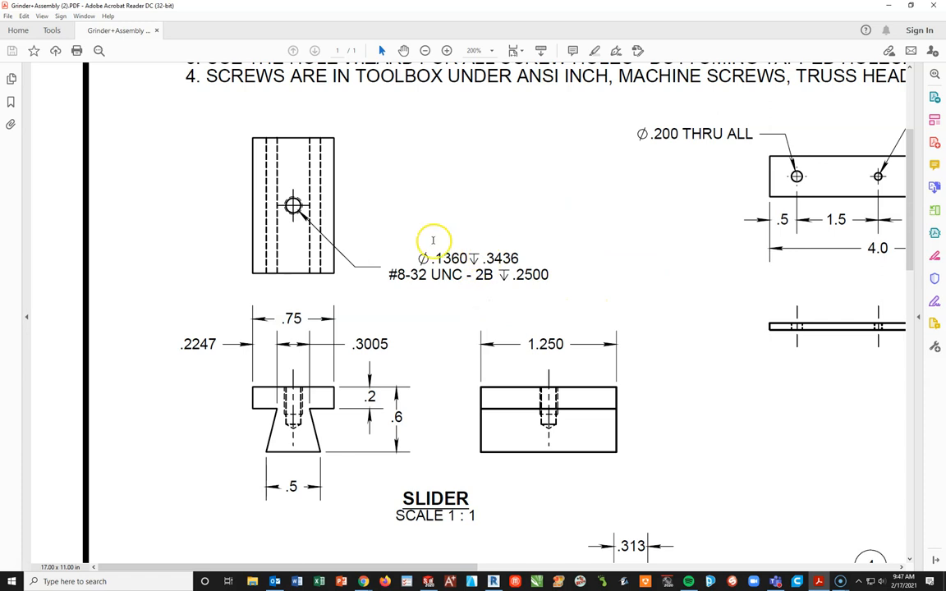
pyautogui.moveTo(397, 318)
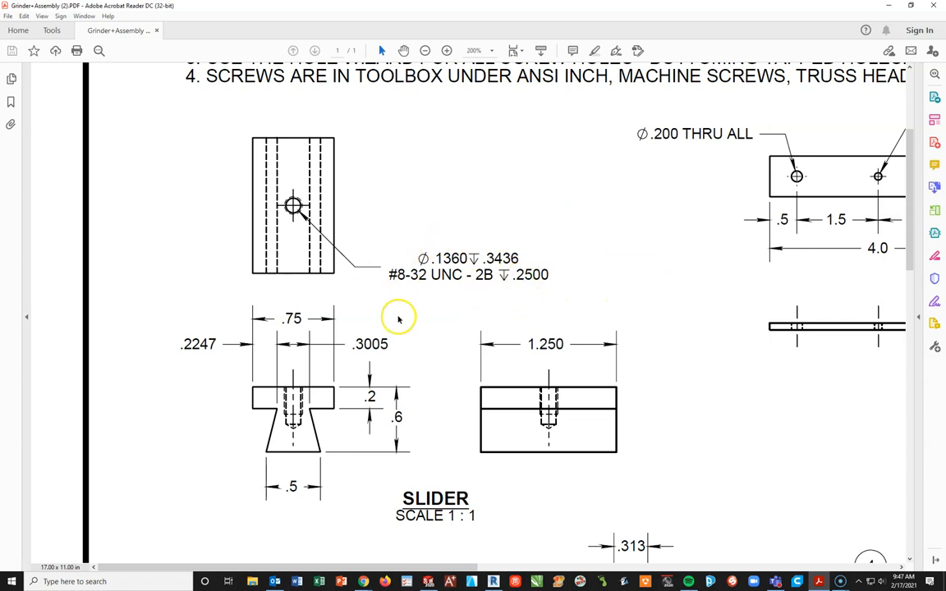
pyautogui.moveTo(401, 22)
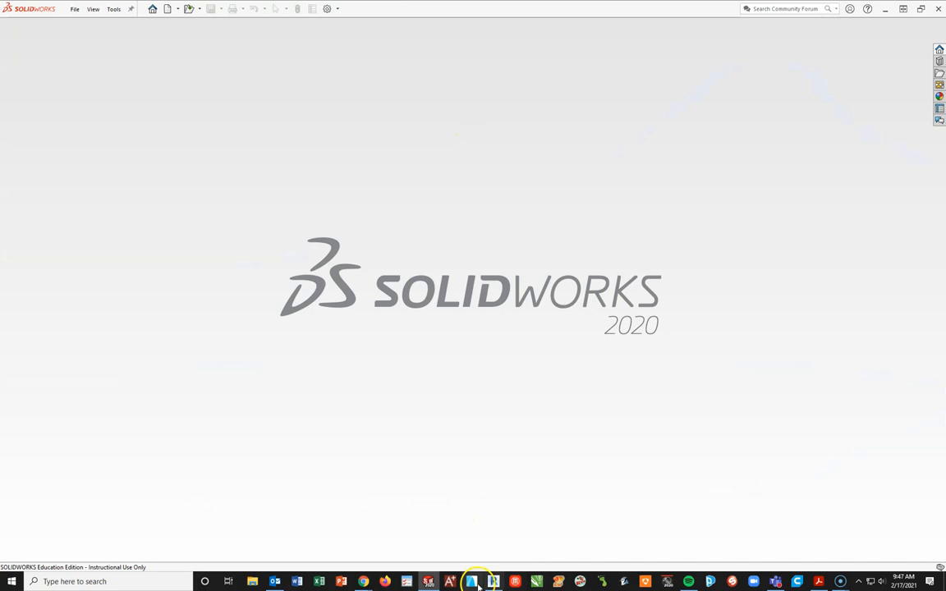
# Create a new blank part document (Part2) from the inch part template.
pyautogui.click(492, 582)
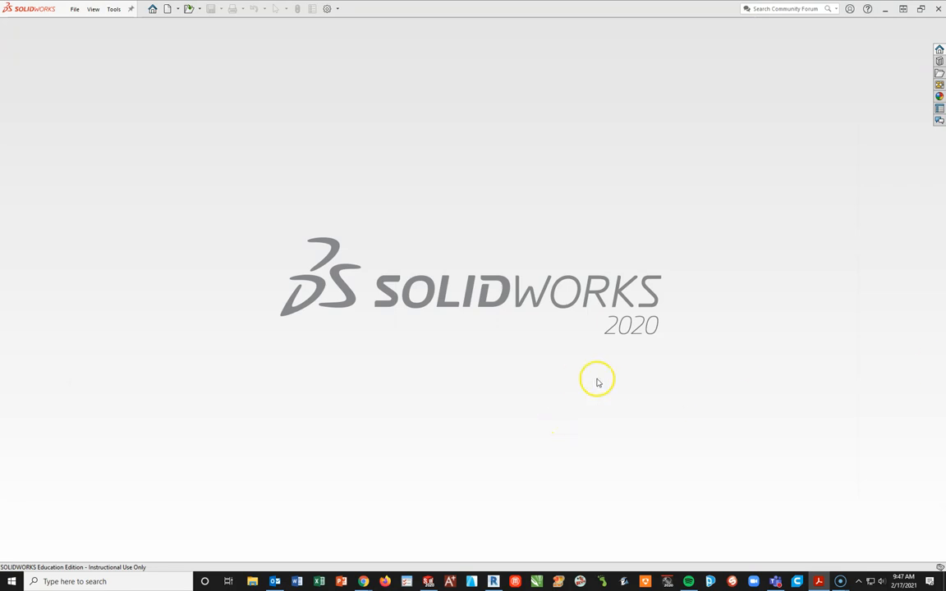
pyautogui.click(167, 8)
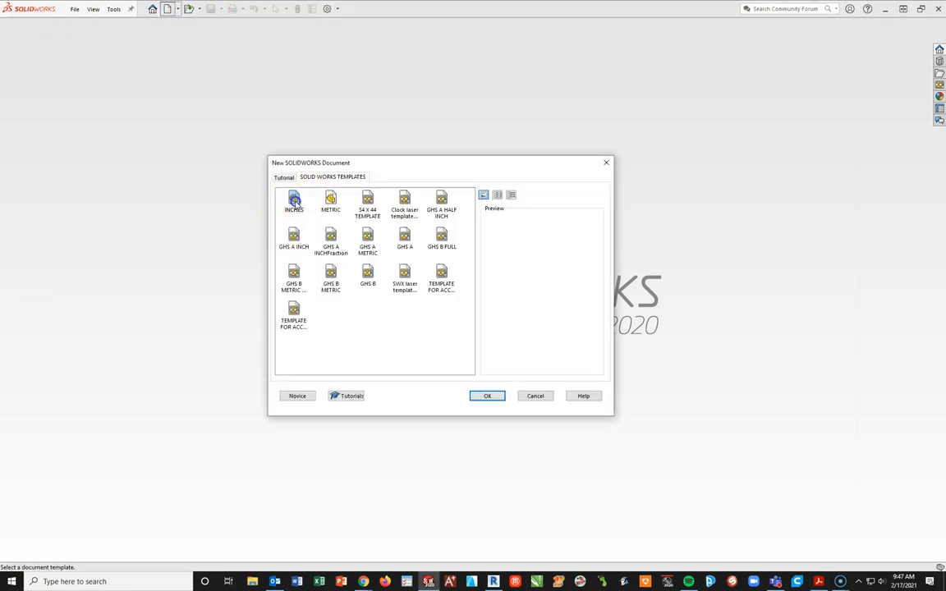
pyautogui.click(486, 396)
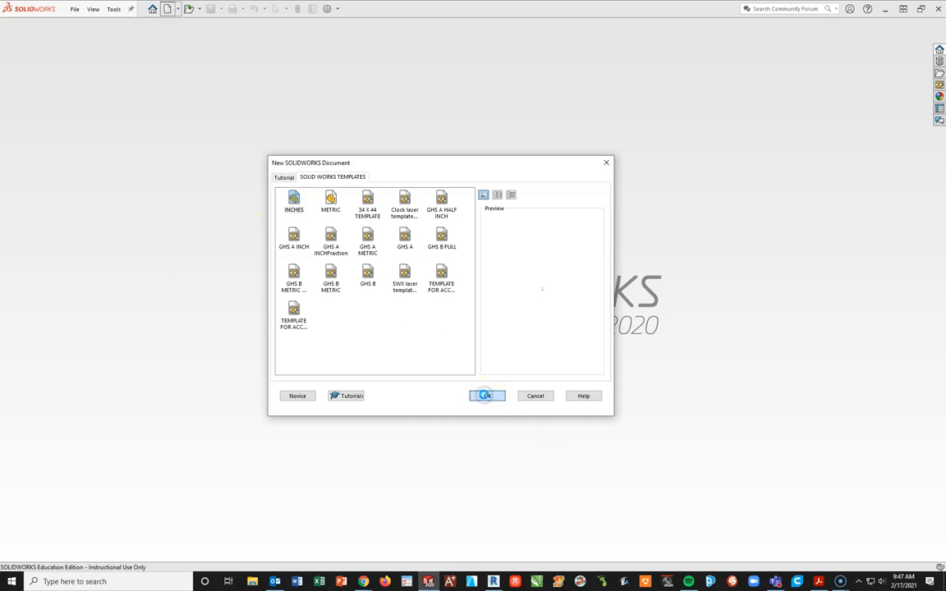
pyautogui.click(484, 396)
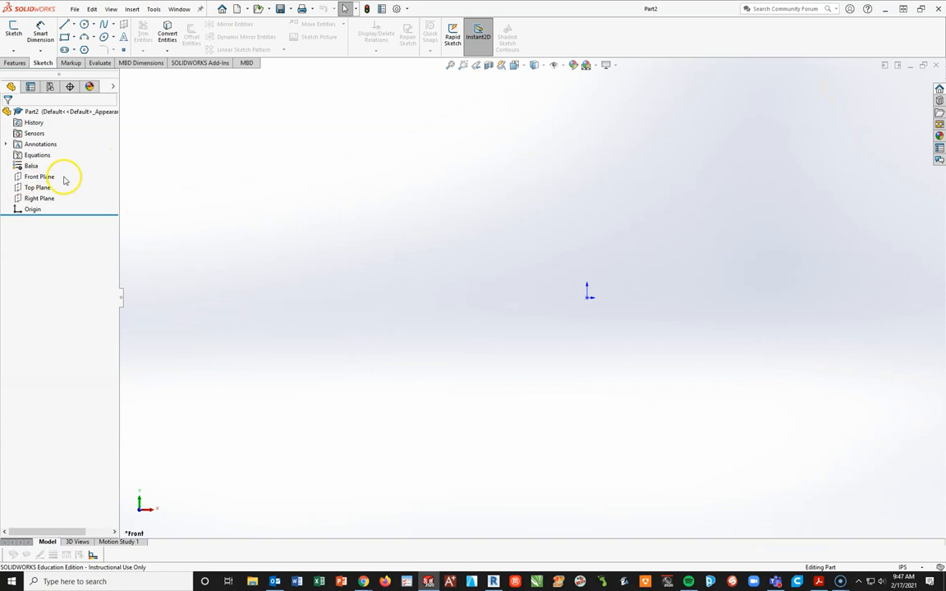
# Sketch a closed T-shaped profile on the Front Plane: wide top bar over a tapered stem.
pyautogui.click(39, 178)
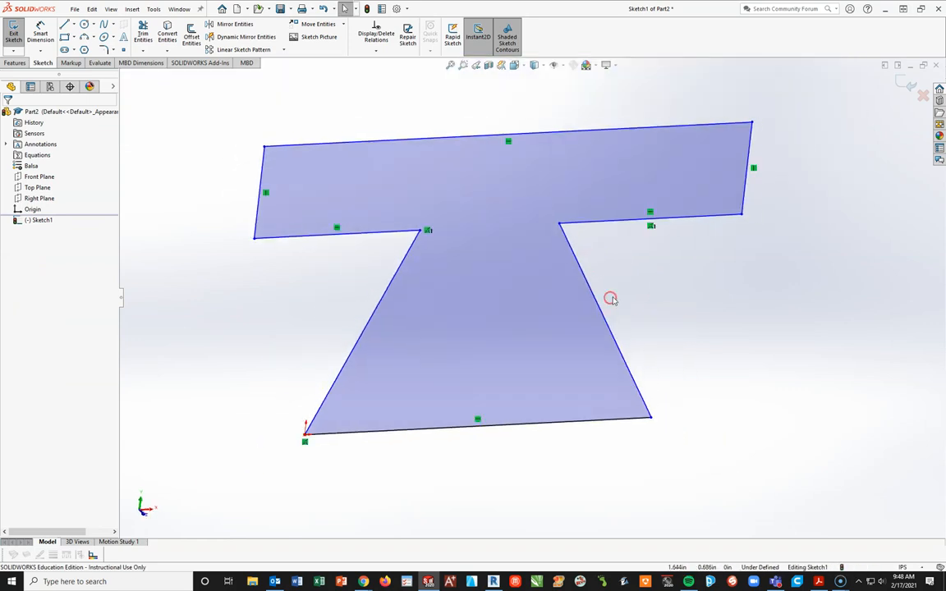
pyautogui.press('space')
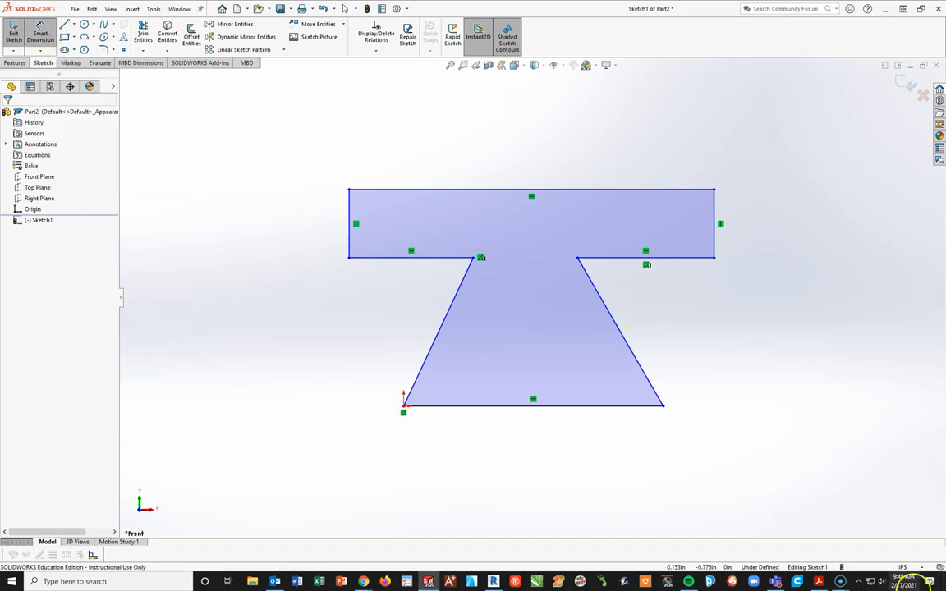
pyautogui.moveTo(878, 319)
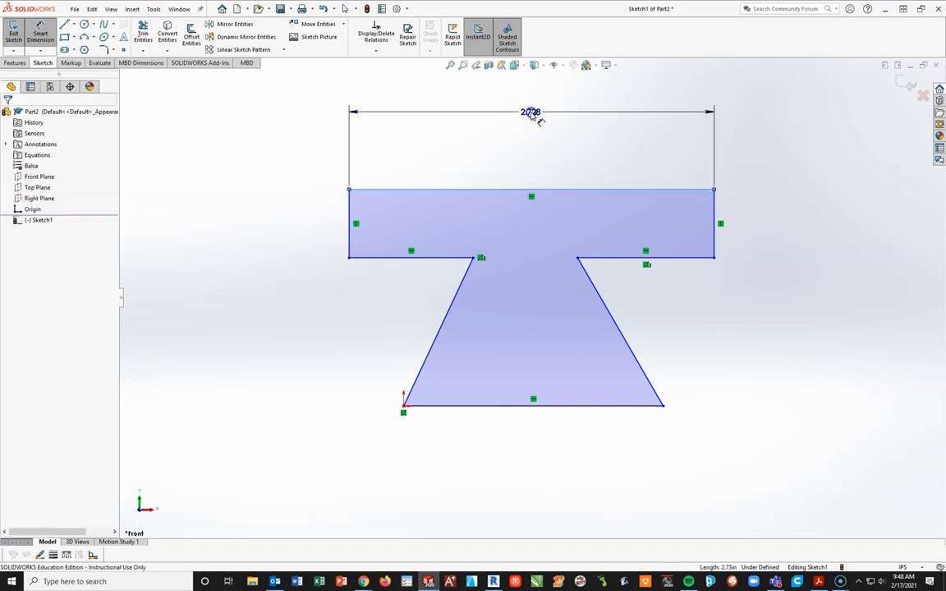
# Dimension the top bar .750 wide and the stem neck .3005, shown to four decimal places.
pyautogui.click(532, 112)
pyautogui.write('.750')
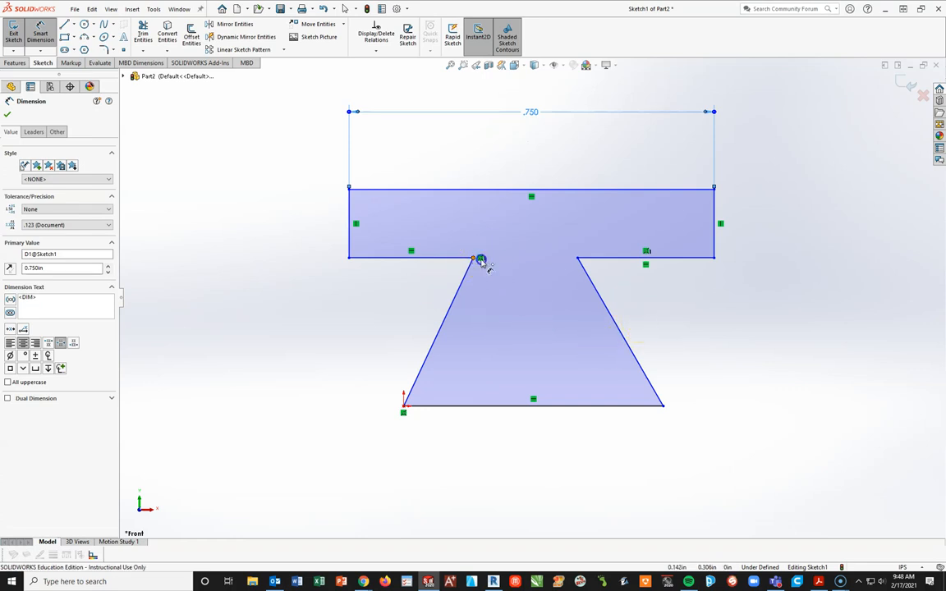
pyautogui.click(479, 257)
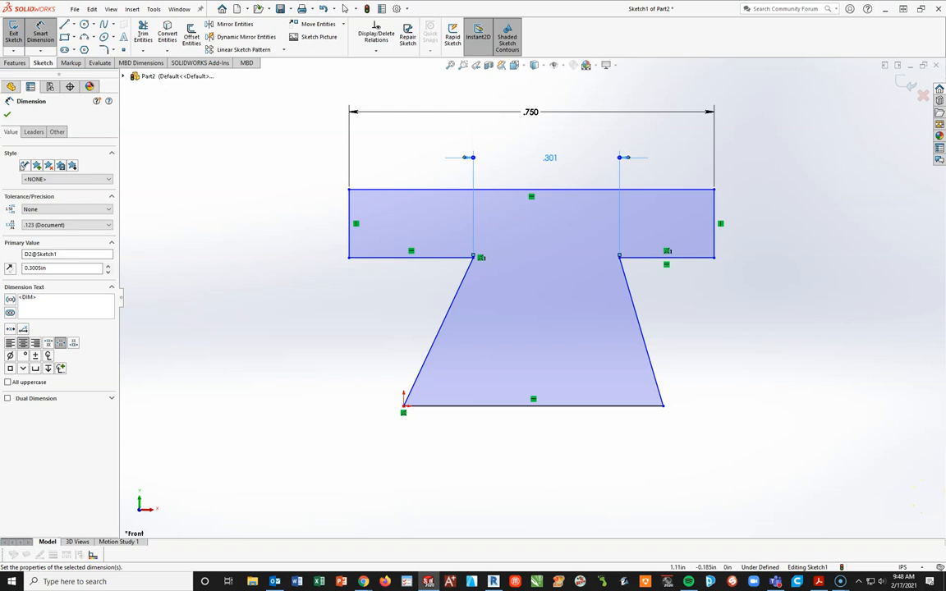
pyautogui.moveTo(542, 141)
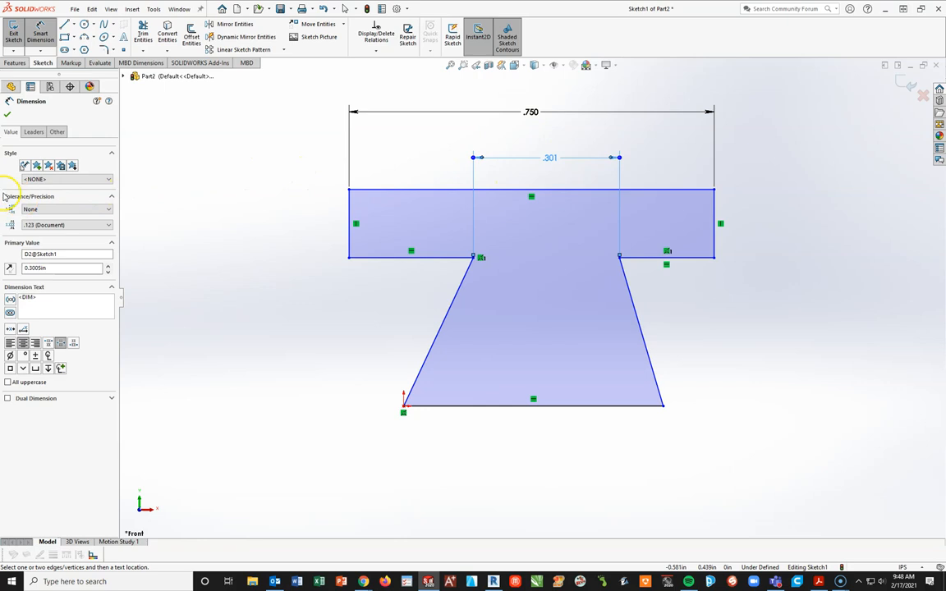
pyautogui.moveTo(32, 229)
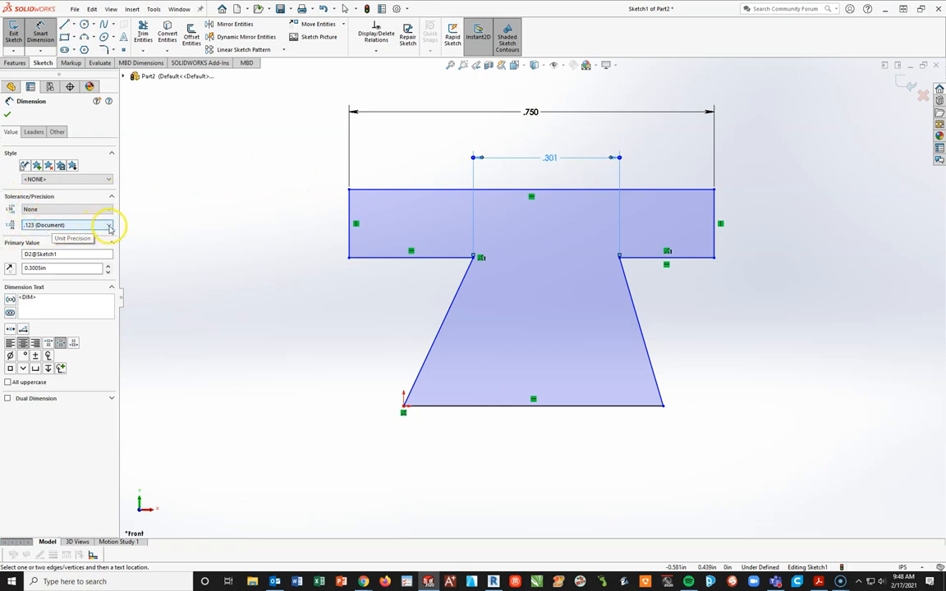
pyautogui.click(108, 225)
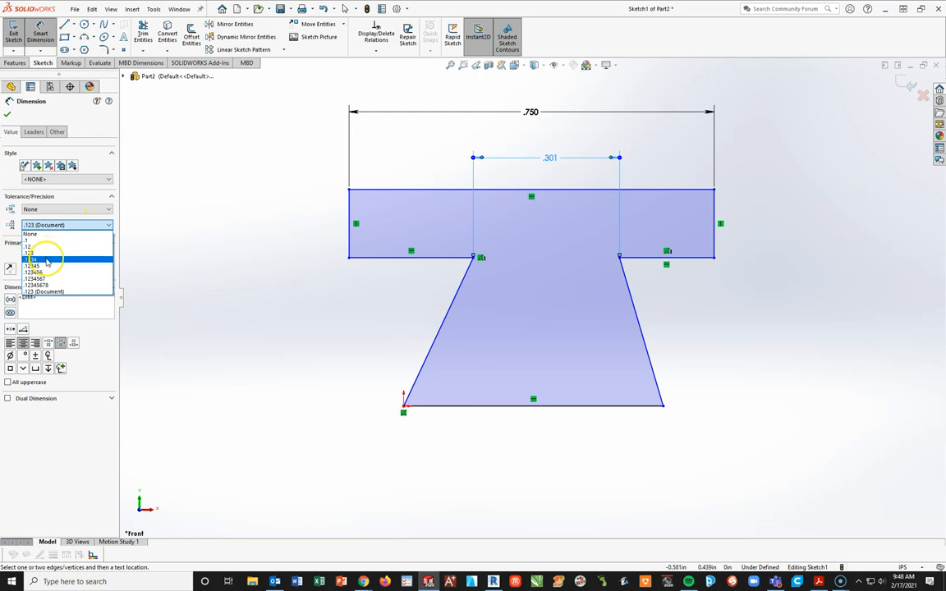
pyautogui.click(33, 260)
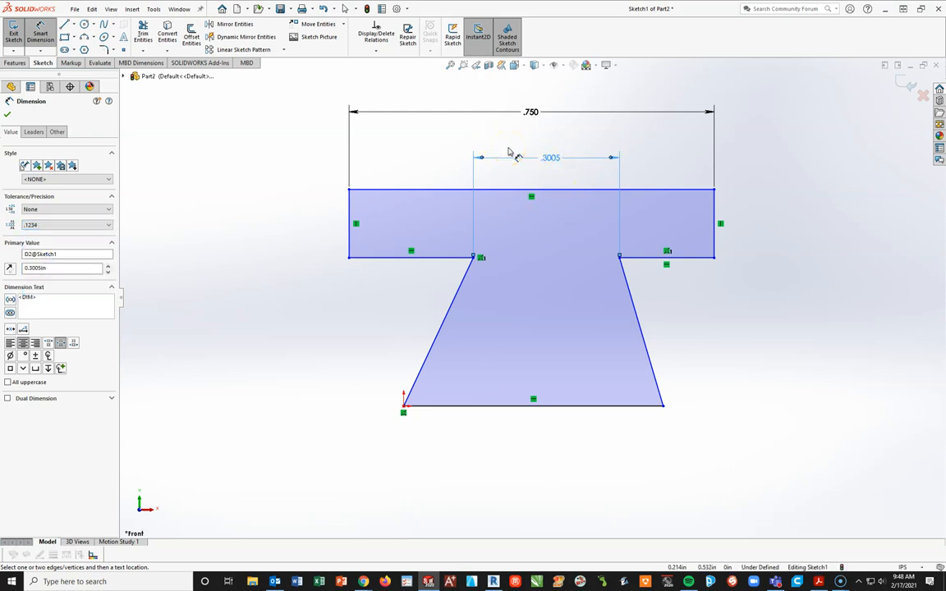
pyautogui.moveTo(512, 154)
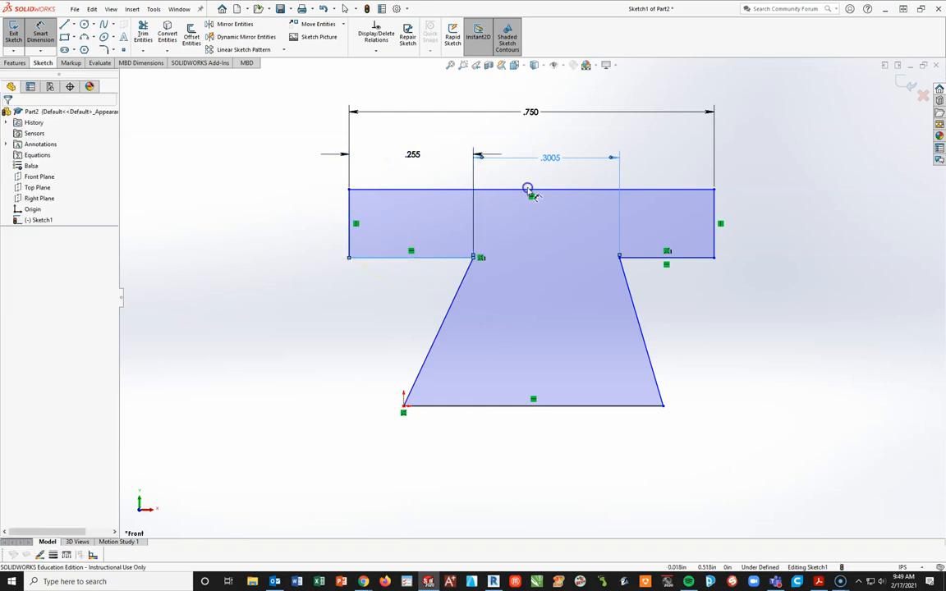
# Dimension the left shoulder .2247, the top-bar thickness .200 and the overall height .600.
pyautogui.doubleClick(412, 155)
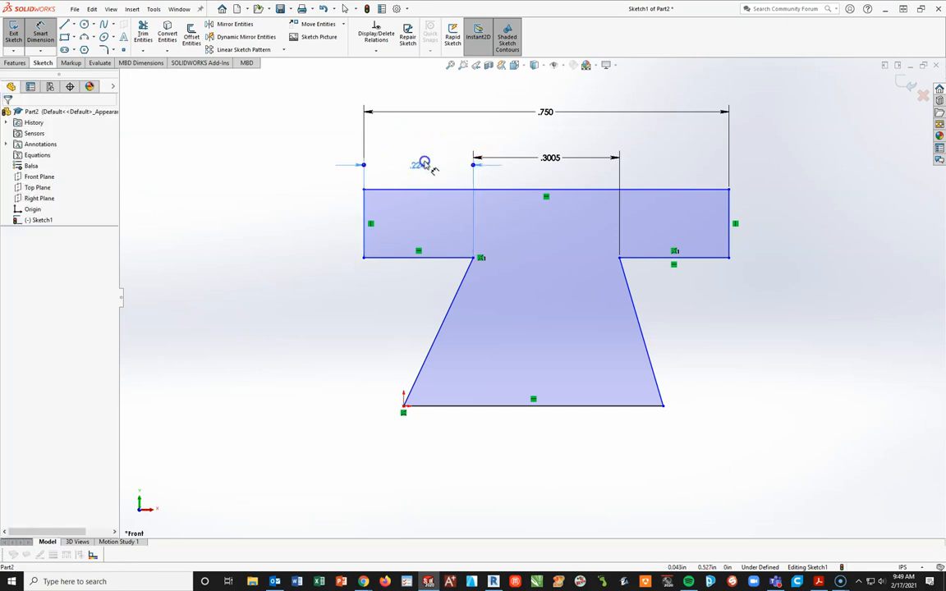
pyautogui.click(420, 164)
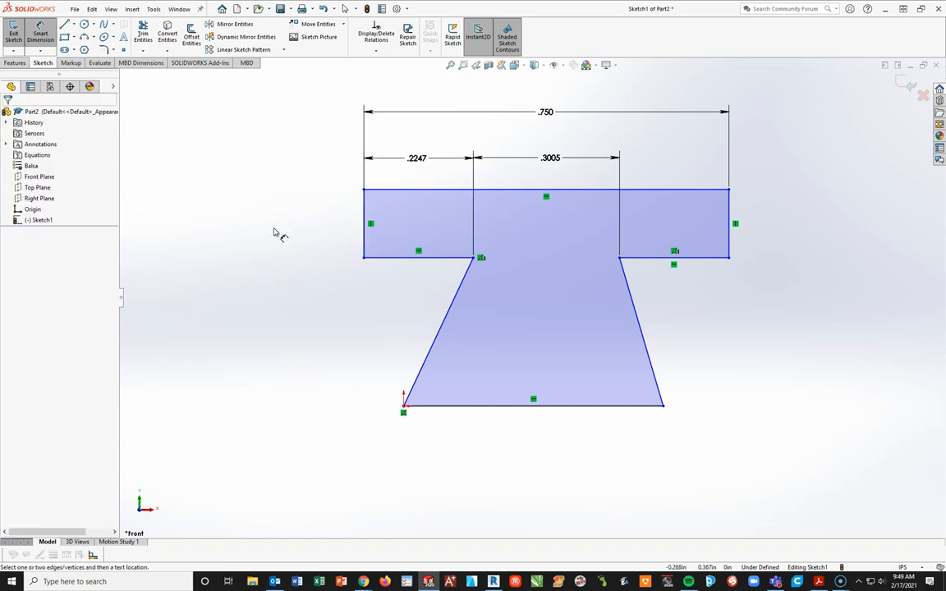
pyautogui.moveTo(279, 233)
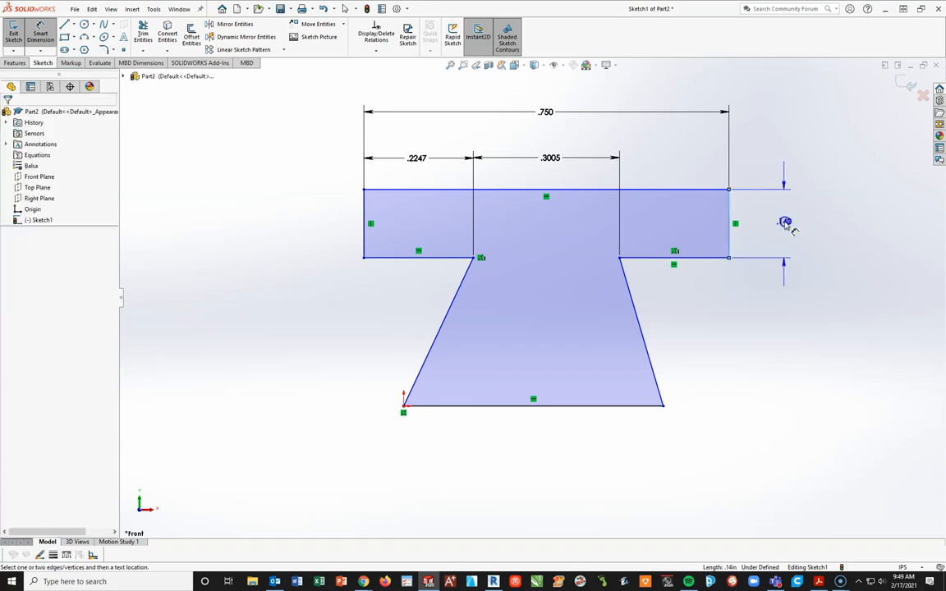
pyautogui.click(781, 222)
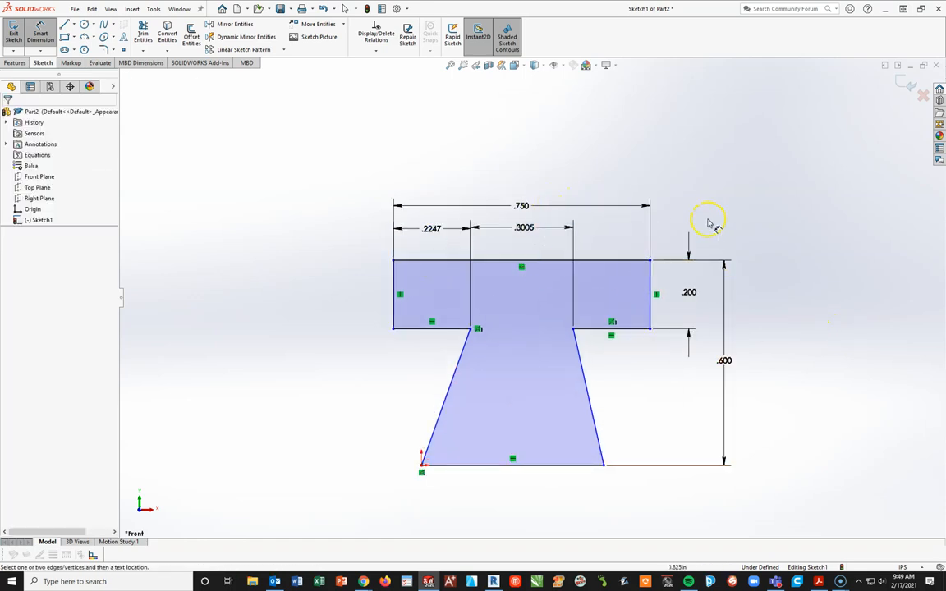
pyautogui.click(688, 292)
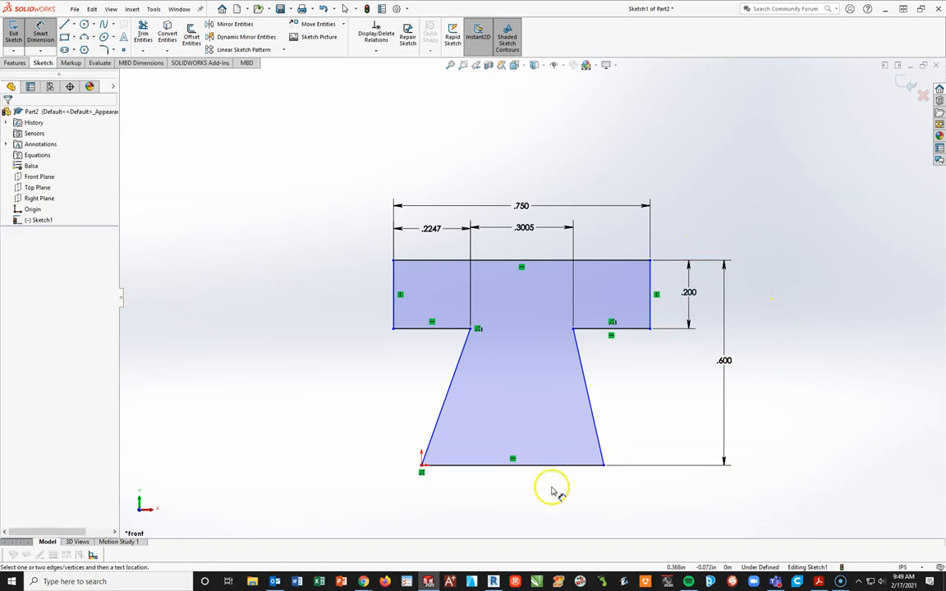
# Dimension the bottom edge of the stem .500, fully defining the sketch.
pyautogui.click(567, 516)
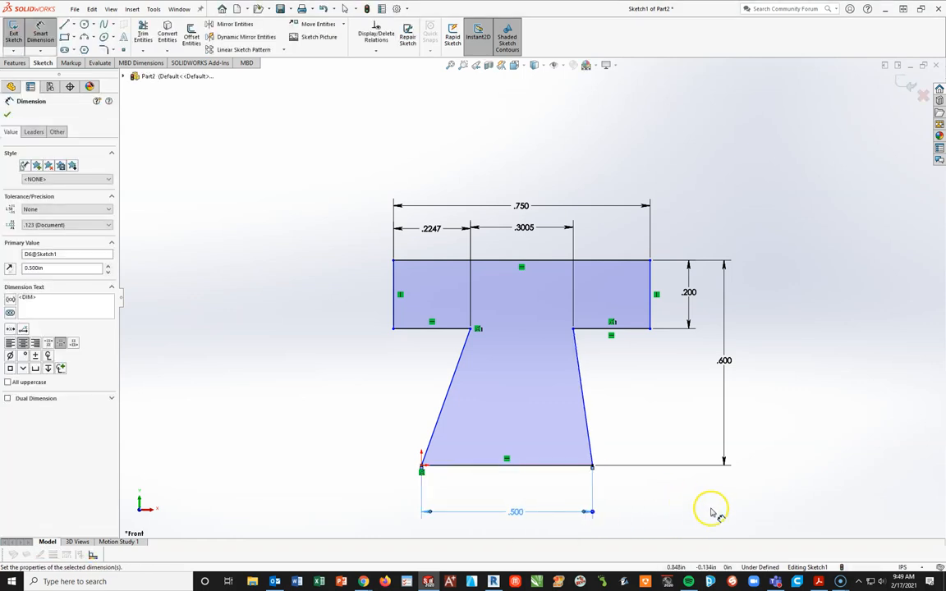
pyautogui.moveTo(645, 425)
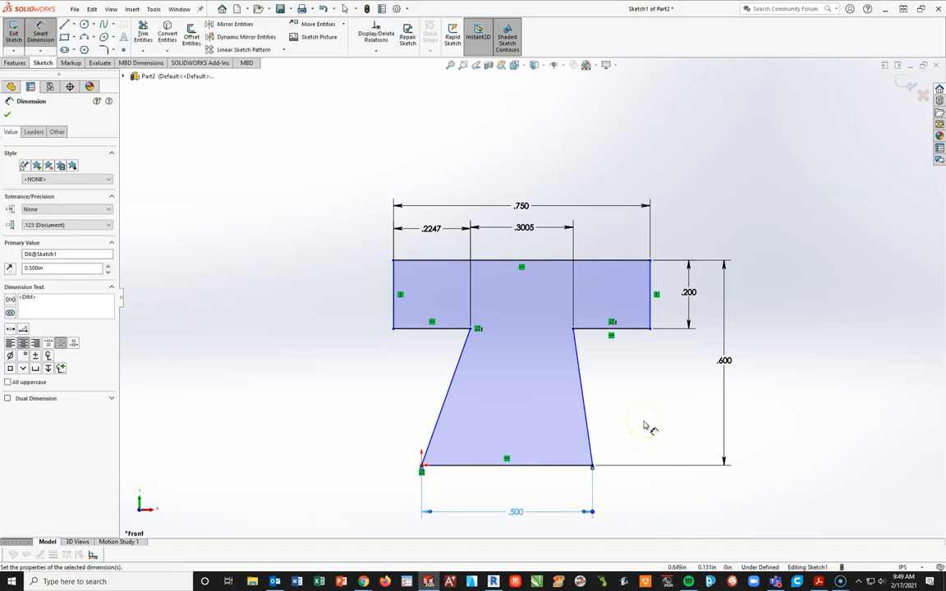
pyautogui.moveTo(673, 495)
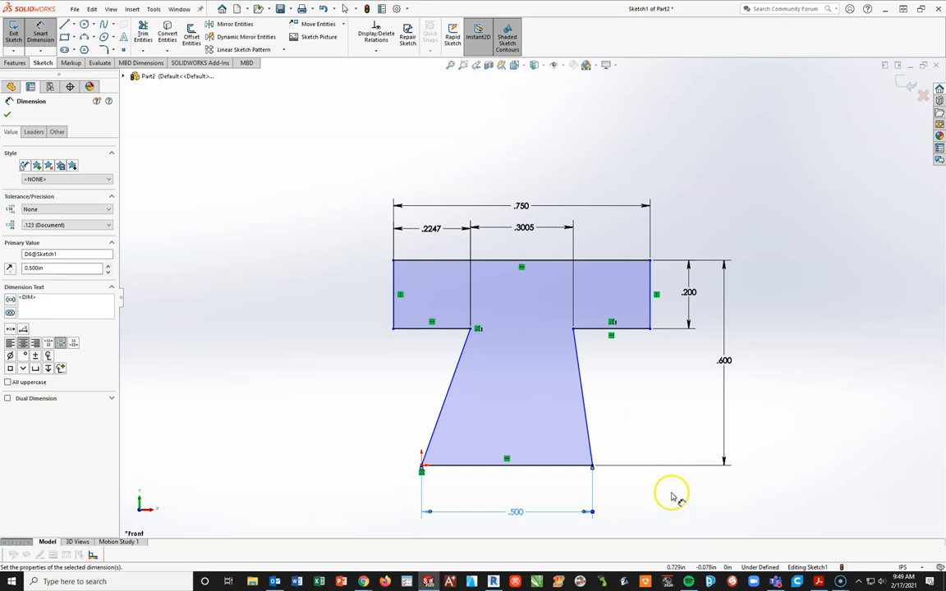
pyautogui.moveTo(663, 479)
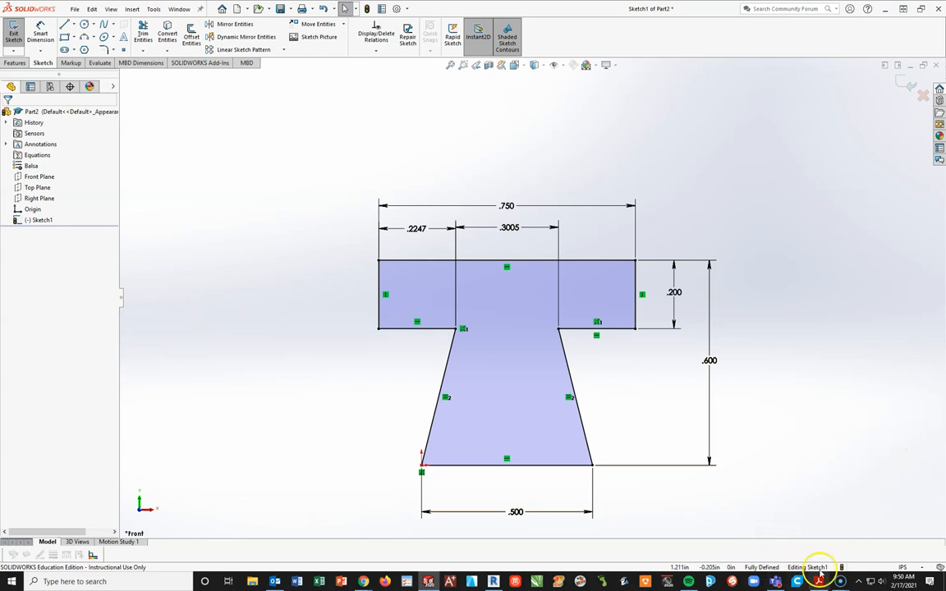
pyautogui.moveTo(844, 381)
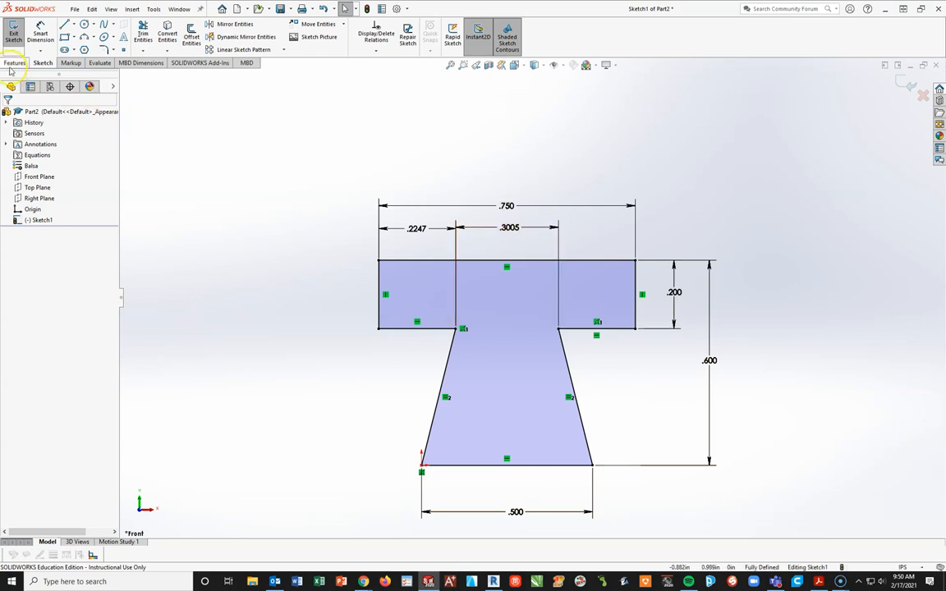
# Extrude the T profile into a solid Boss-Extrude1 with a 1.5 in blind depth.
pyautogui.click(15, 62)
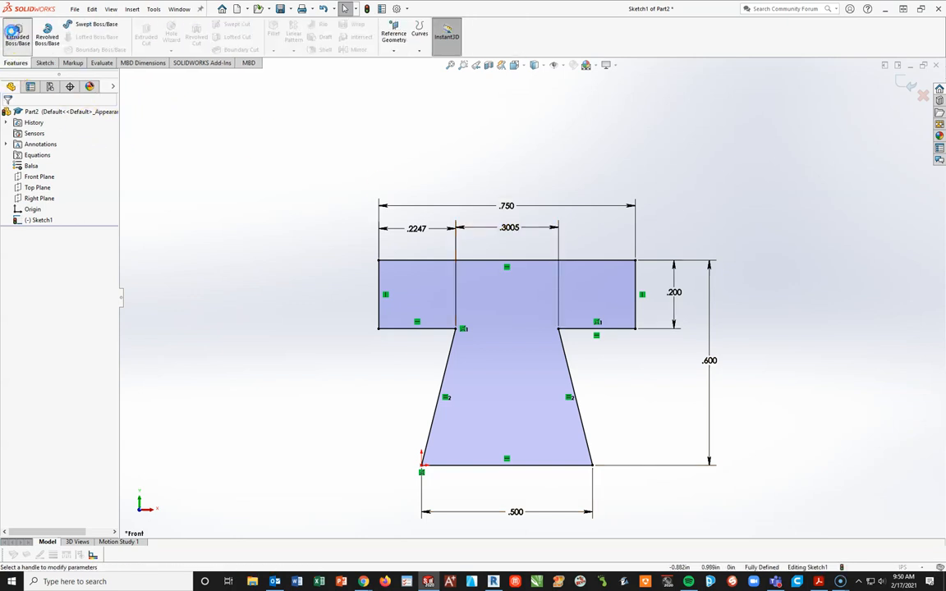
pyautogui.click(17, 33)
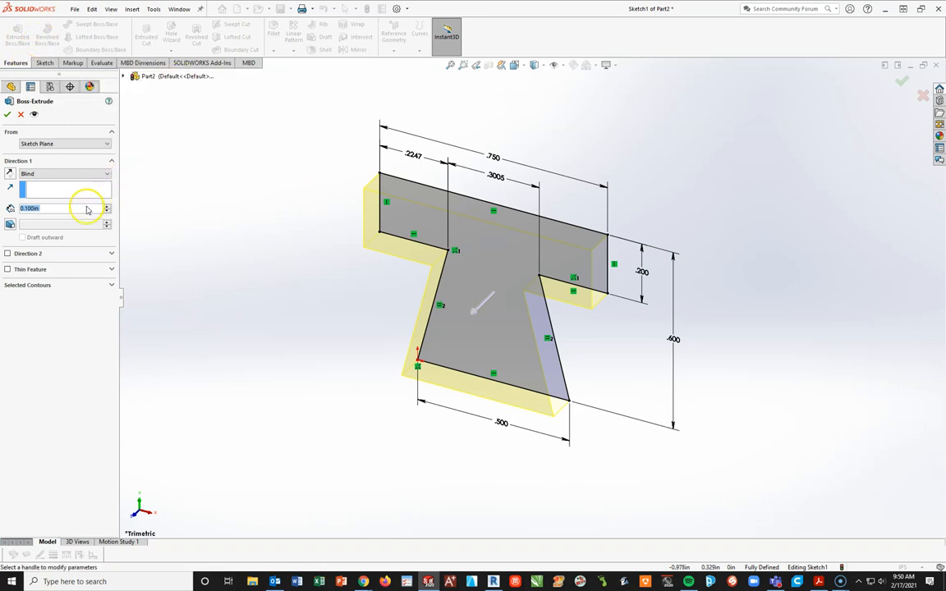
pyautogui.write('1.5')
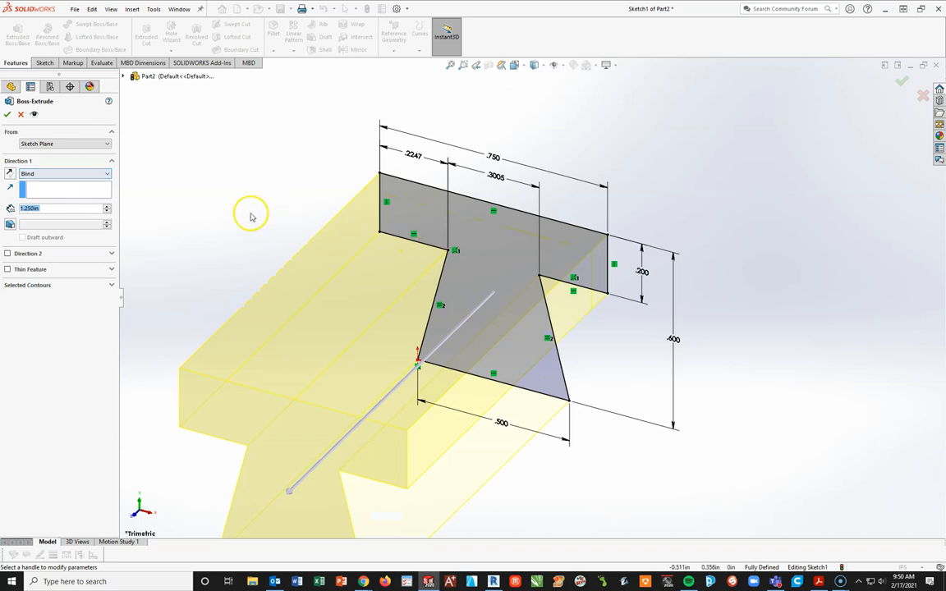
pyautogui.click(7, 115)
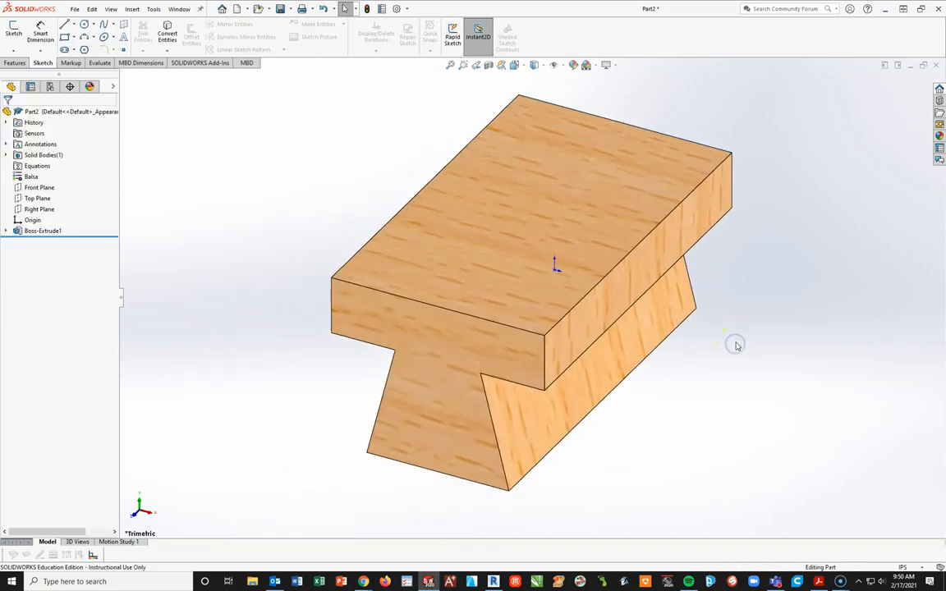
pyautogui.moveTo(484, 379)
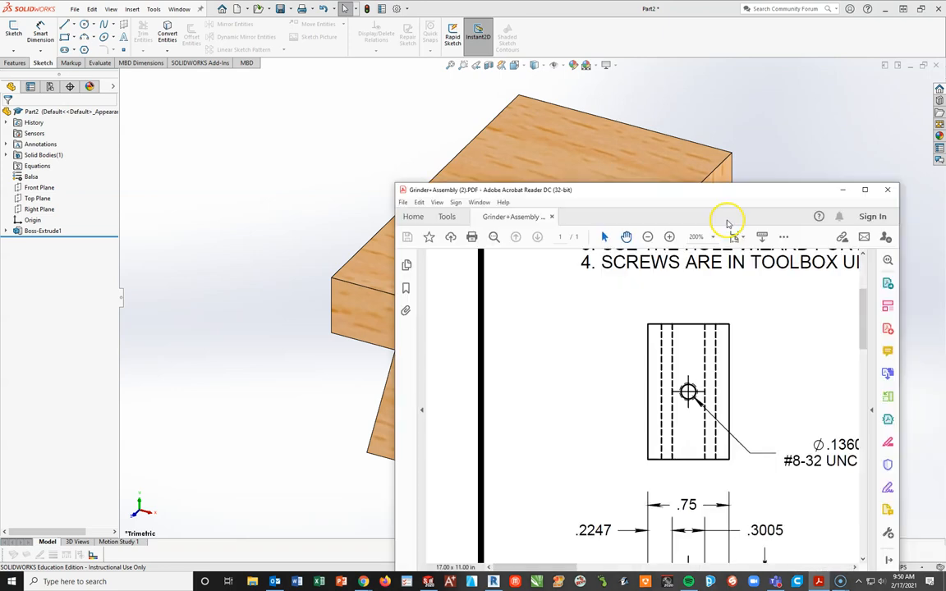
# Maximize the Acrobat drawing to read BRASS in the SLIDER row of the parts list.
pyautogui.click(863, 191)
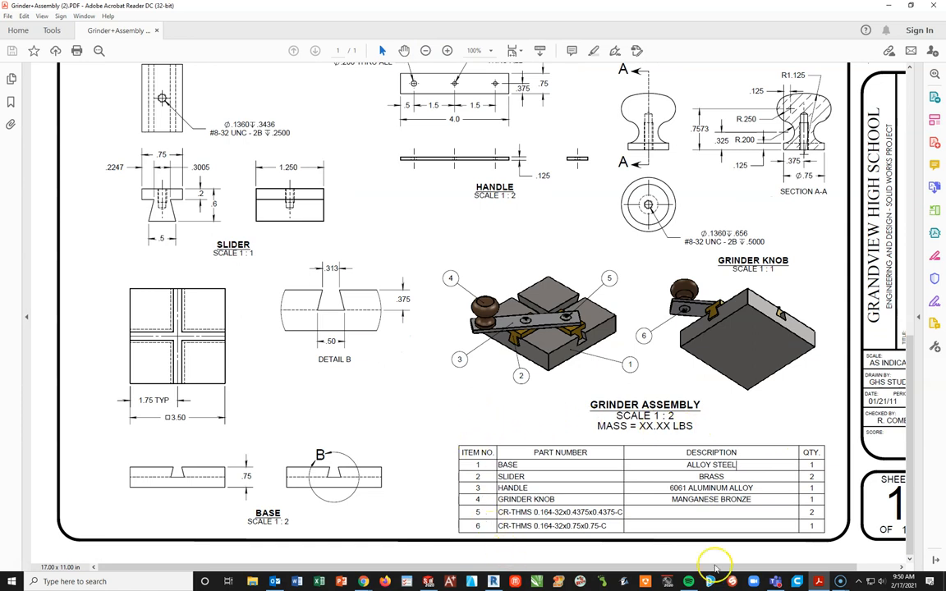
pyautogui.moveTo(793, 540)
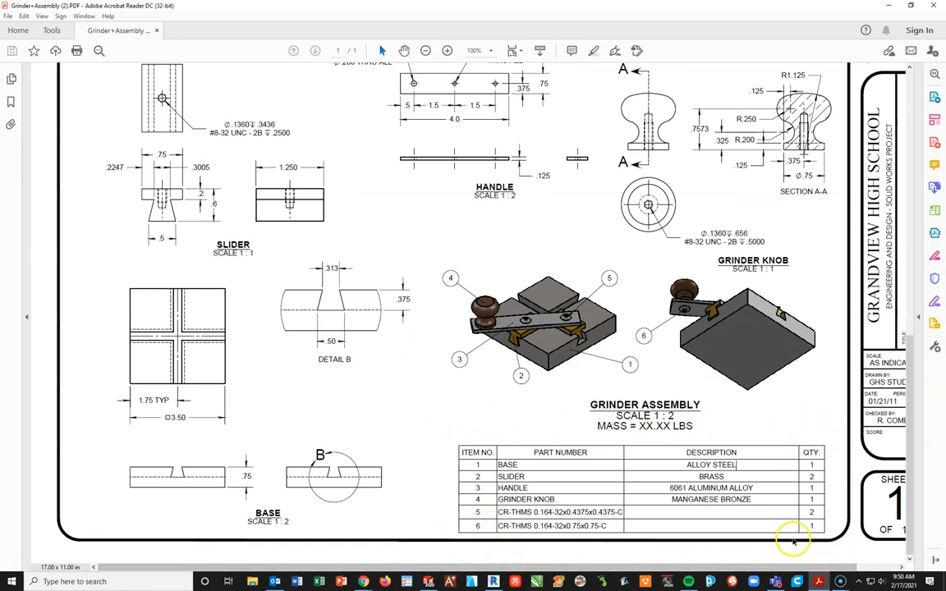
pyautogui.moveTo(674, 374)
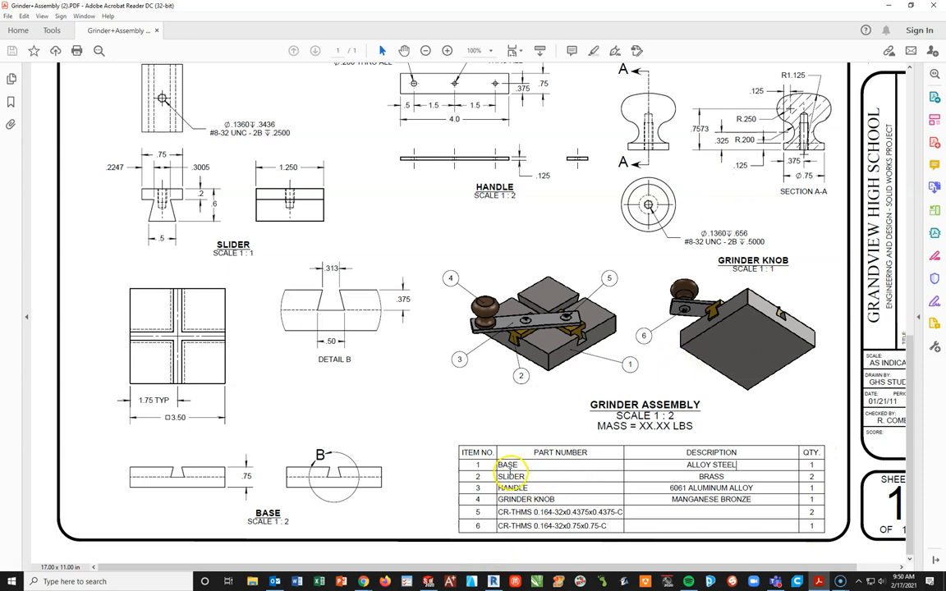
pyautogui.moveTo(604, 470)
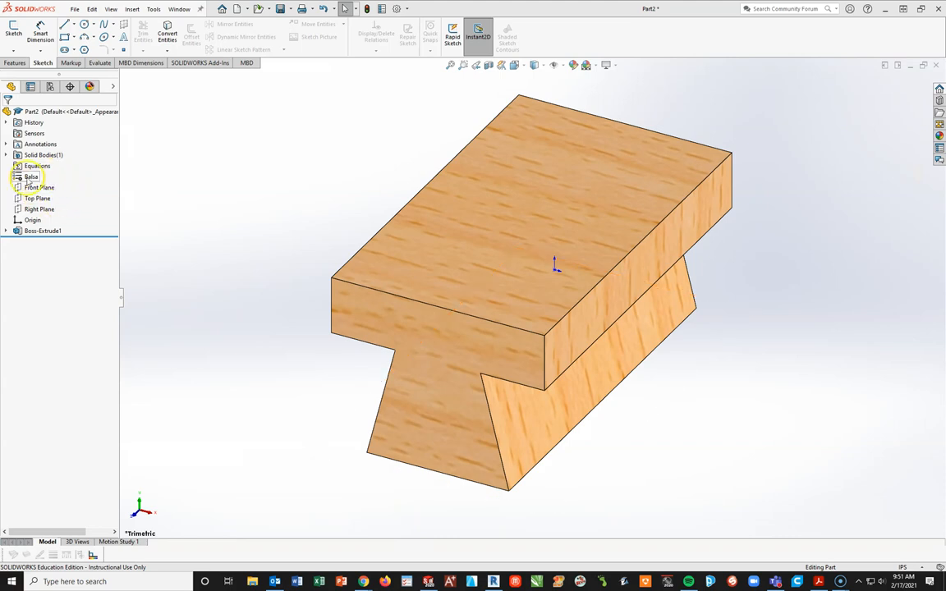
# Apply Brass from Copper Alloys as the part's material.
pyautogui.rightClick(31, 177)
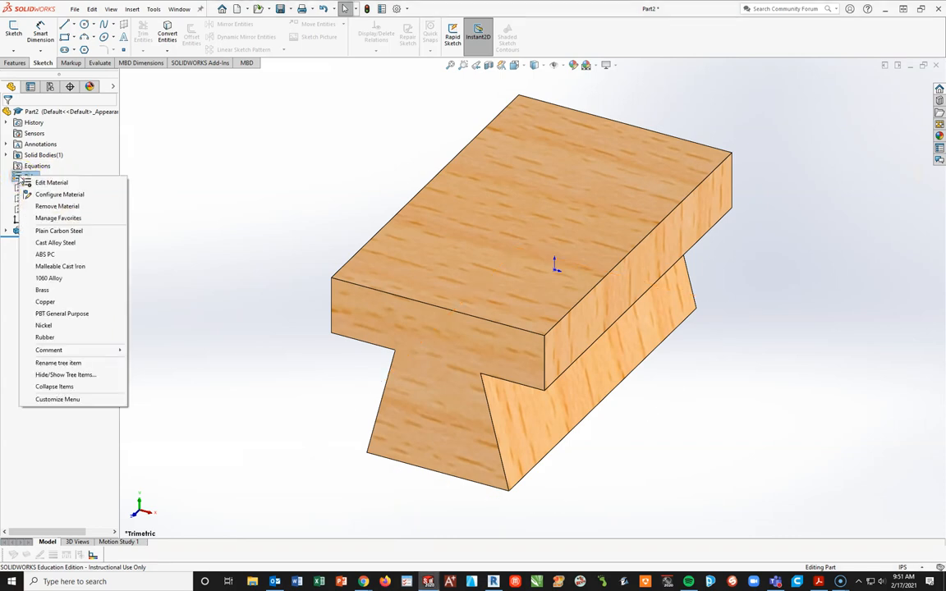
pyautogui.click(51, 183)
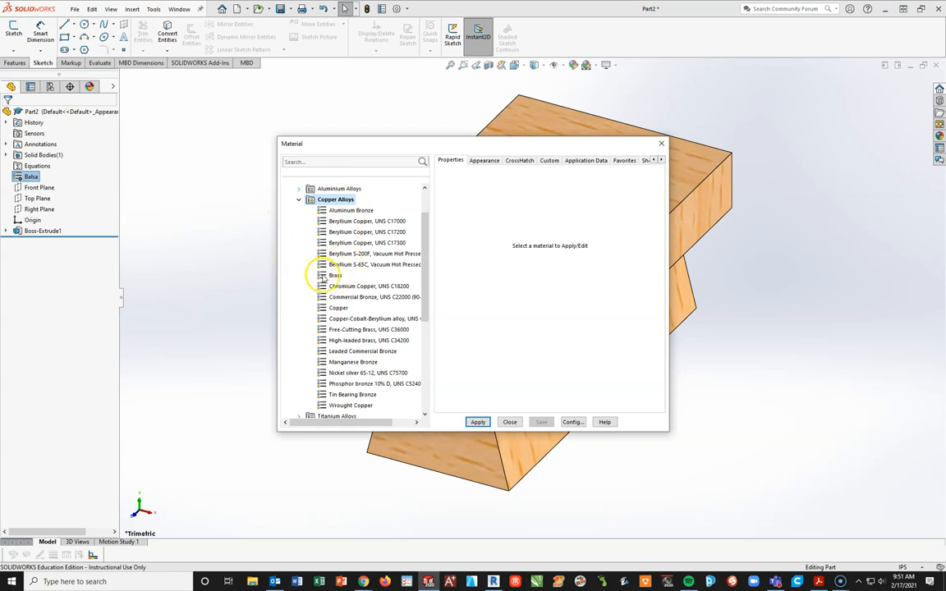
pyautogui.click(335, 276)
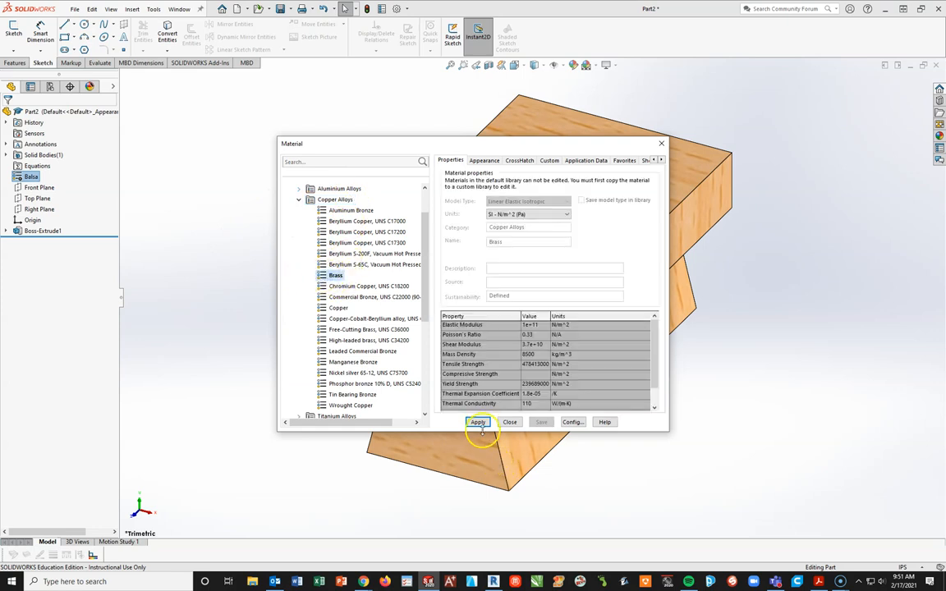
pyautogui.click(509, 422)
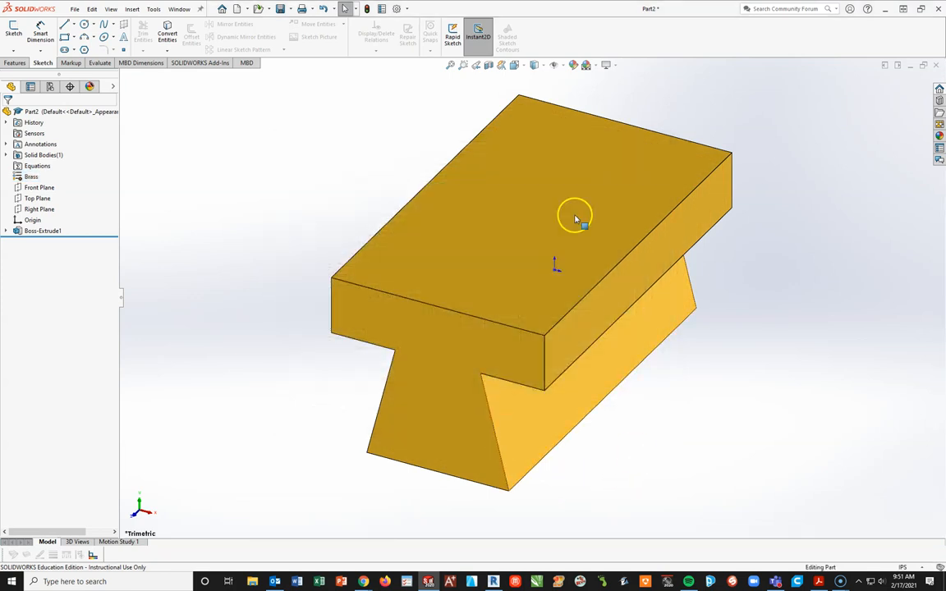
# Toggle RealView Graphics off in View Settings so the brass shows flat yellow.
pyautogui.click(608, 66)
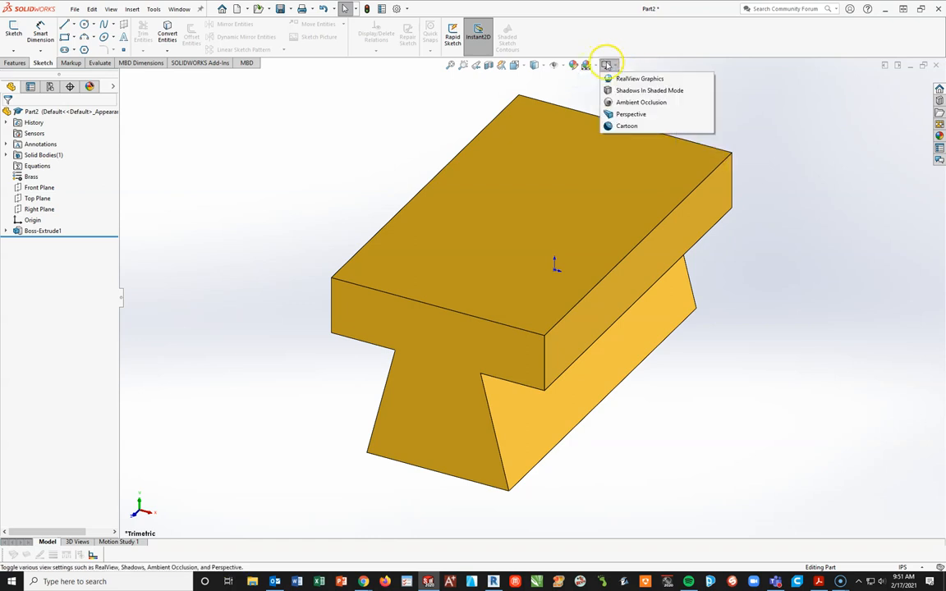
pyautogui.moveTo(657, 90)
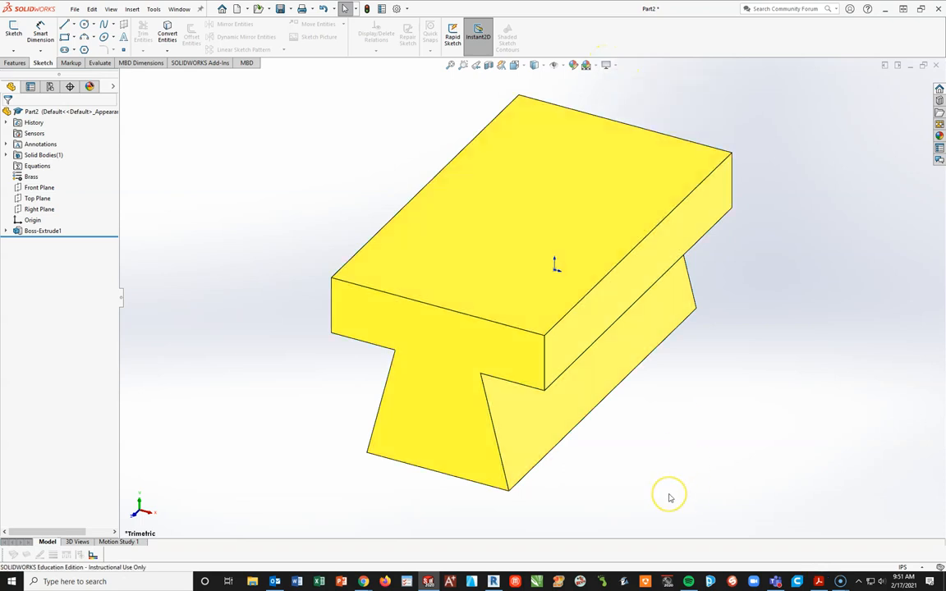
pyautogui.moveTo(627, 489)
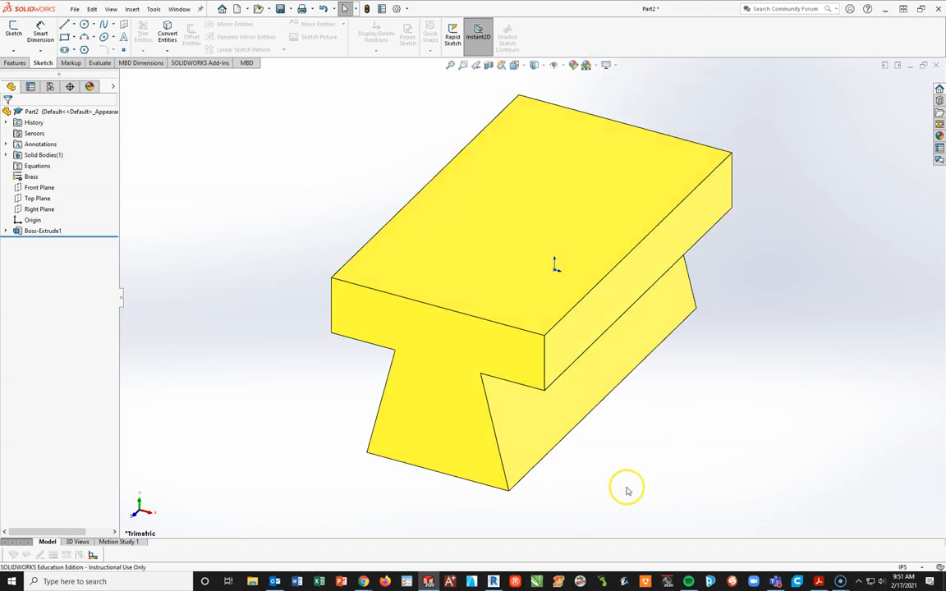
pyautogui.moveTo(630, 489)
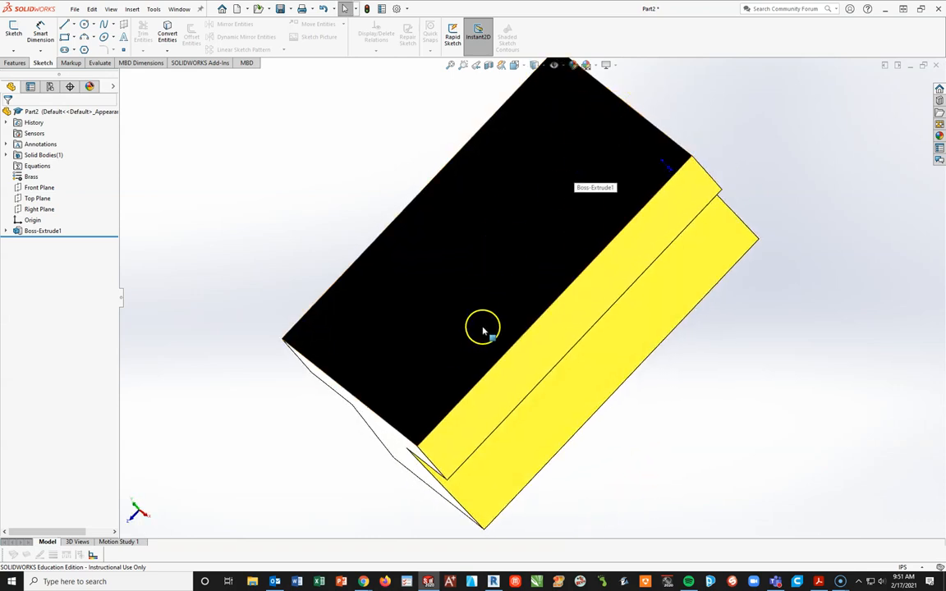
pyautogui.moveTo(755, 440)
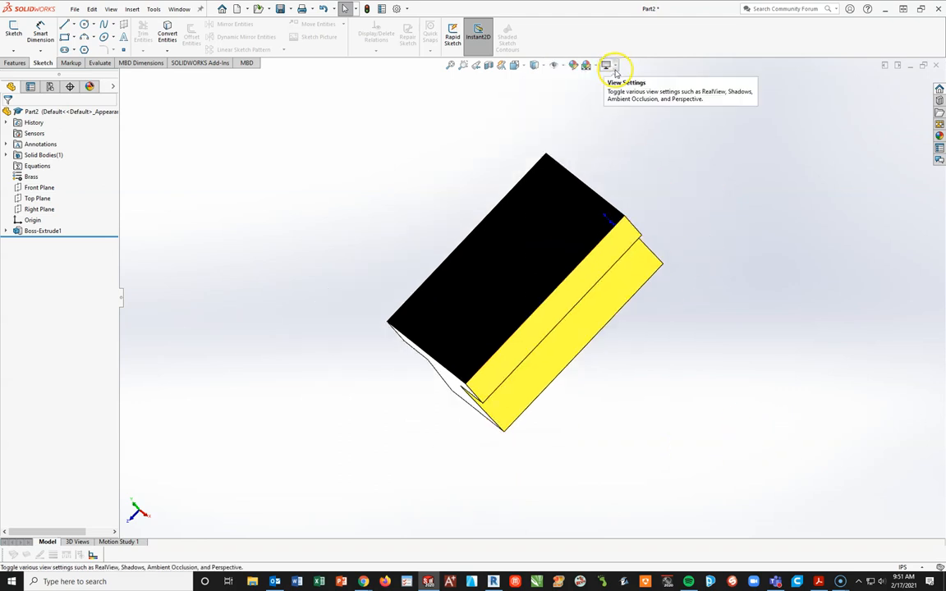
pyautogui.click(608, 66)
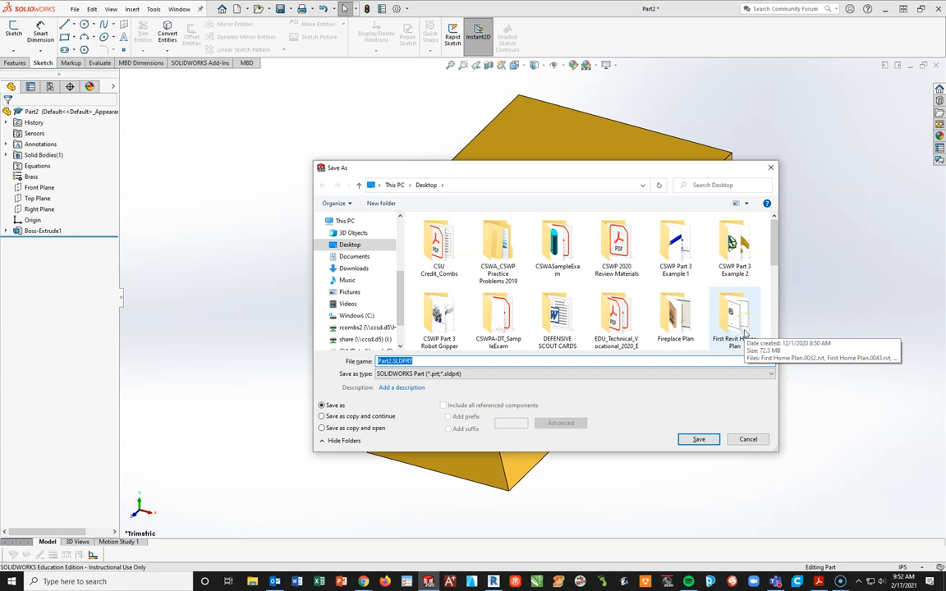
# Save the slider part to the Desktop as GRINDER SLIDER_COMBI.
pyautogui.write('gri')
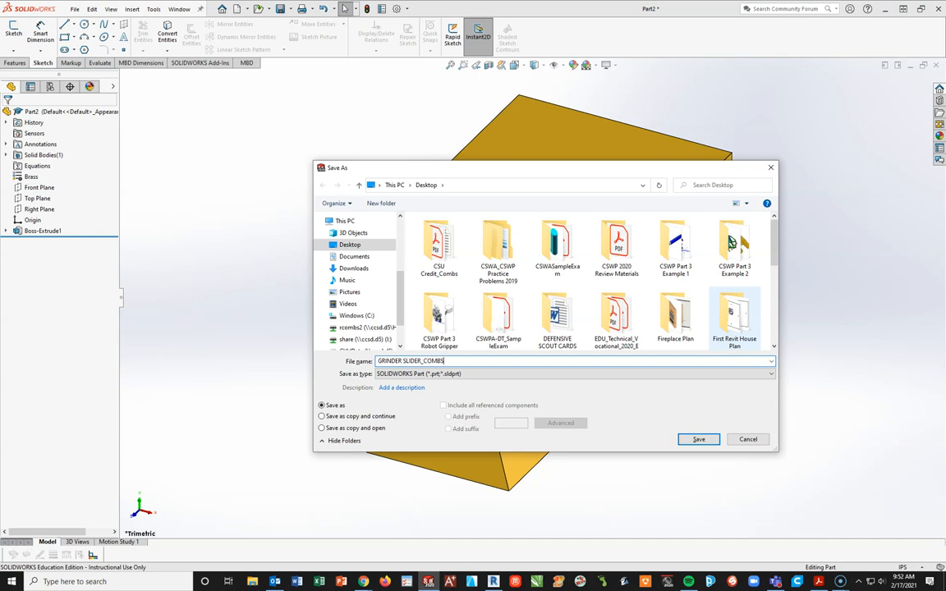
pyautogui.click(698, 440)
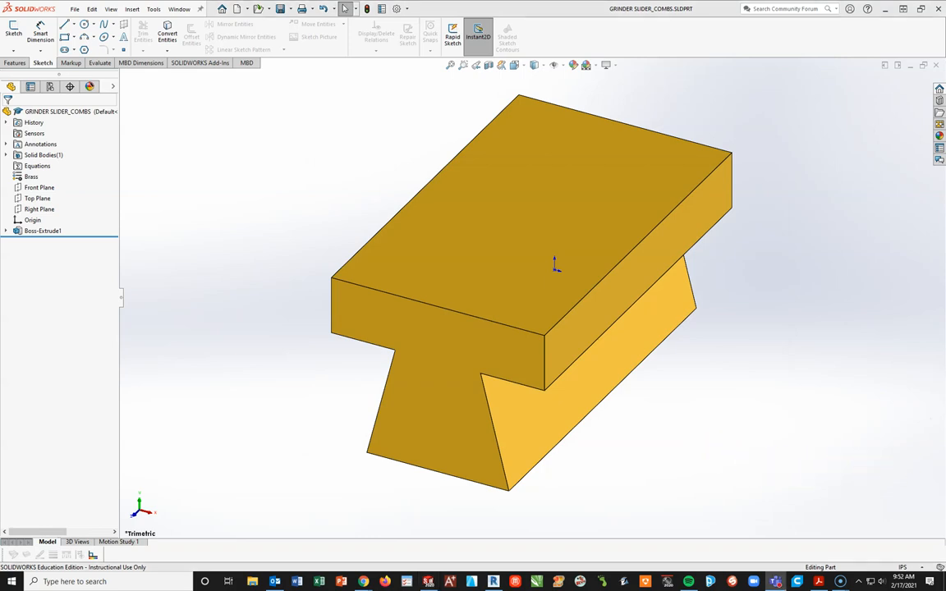
pyautogui.moveTo(524, 203)
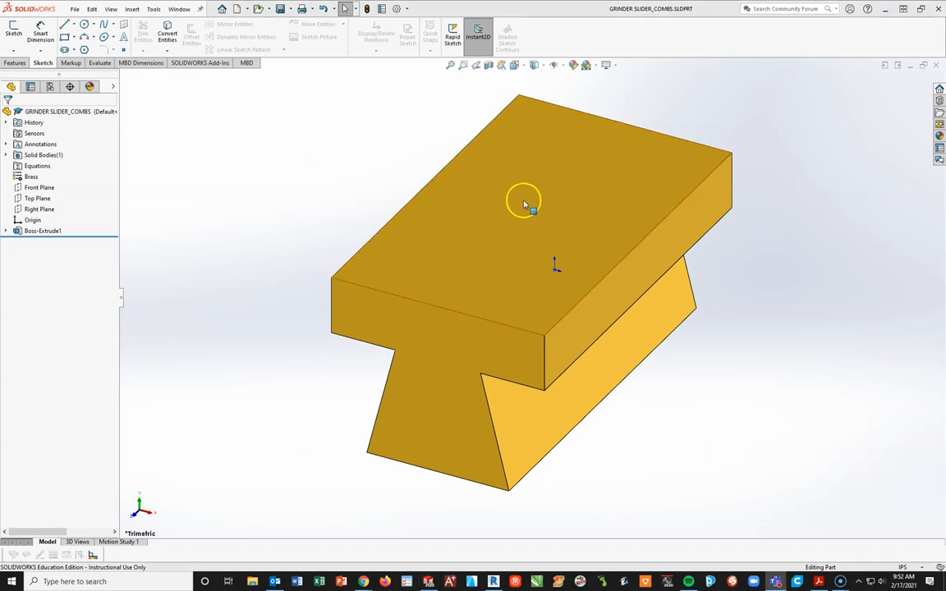
pyautogui.moveTo(525, 217)
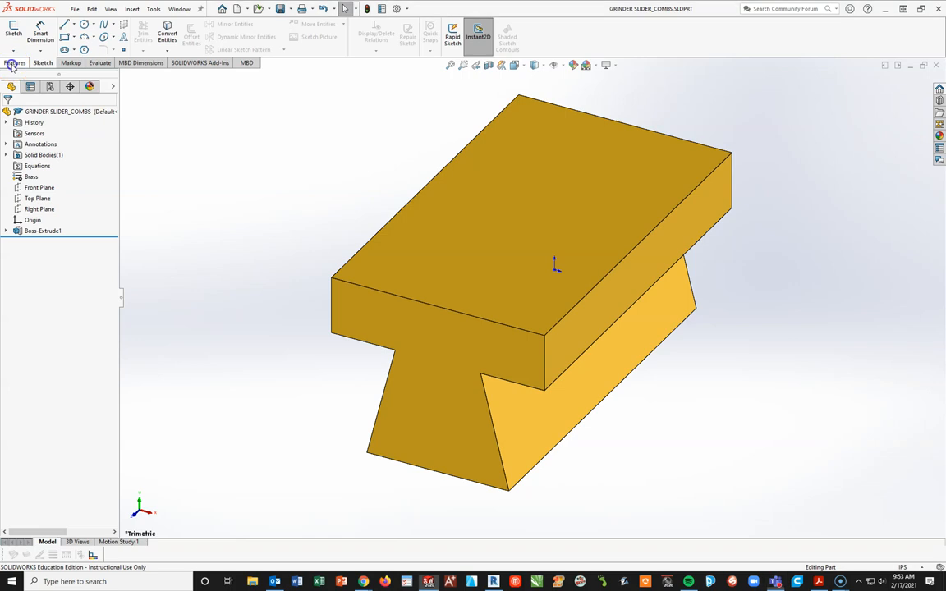
# Switch the CommandManager to the Features tools.
pyautogui.click(17, 62)
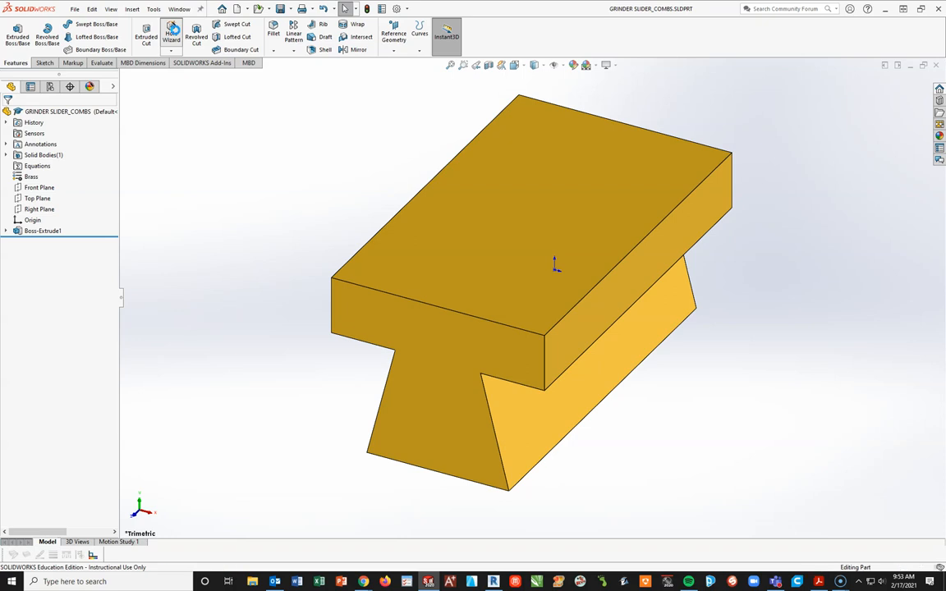
# Start a Hole Wizard feature on the slider.
pyautogui.click(171, 34)
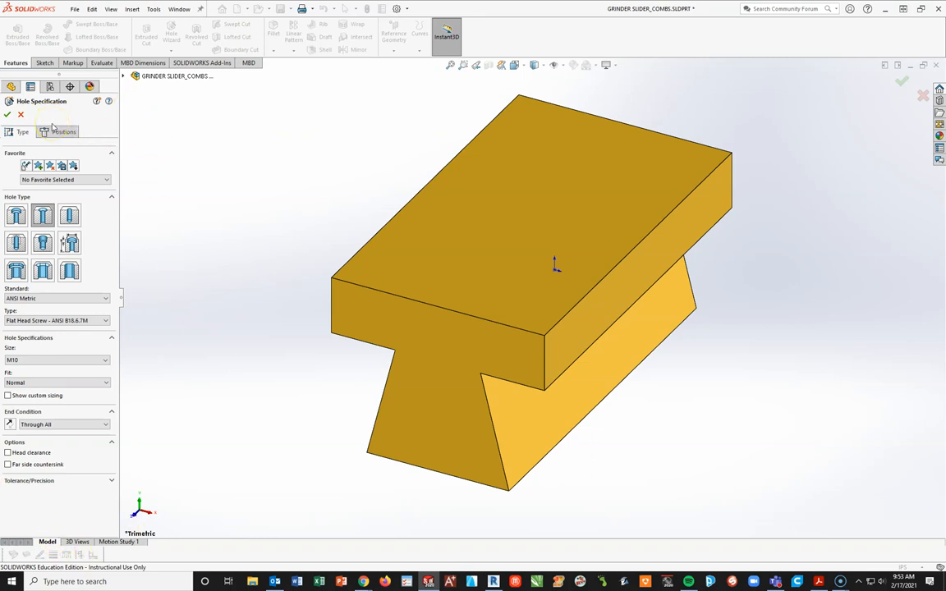
pyautogui.moveTo(184, 152)
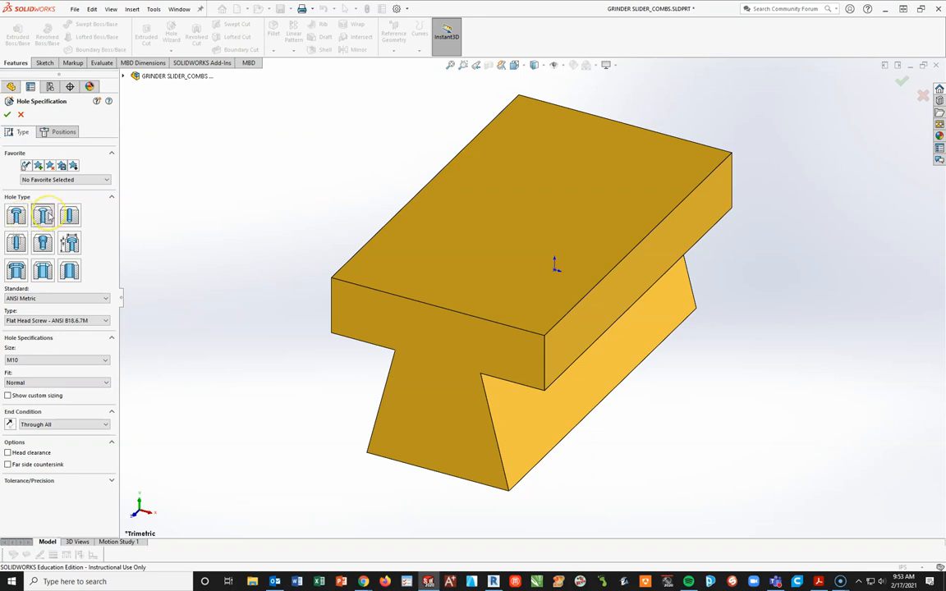
pyautogui.moveTo(43, 213)
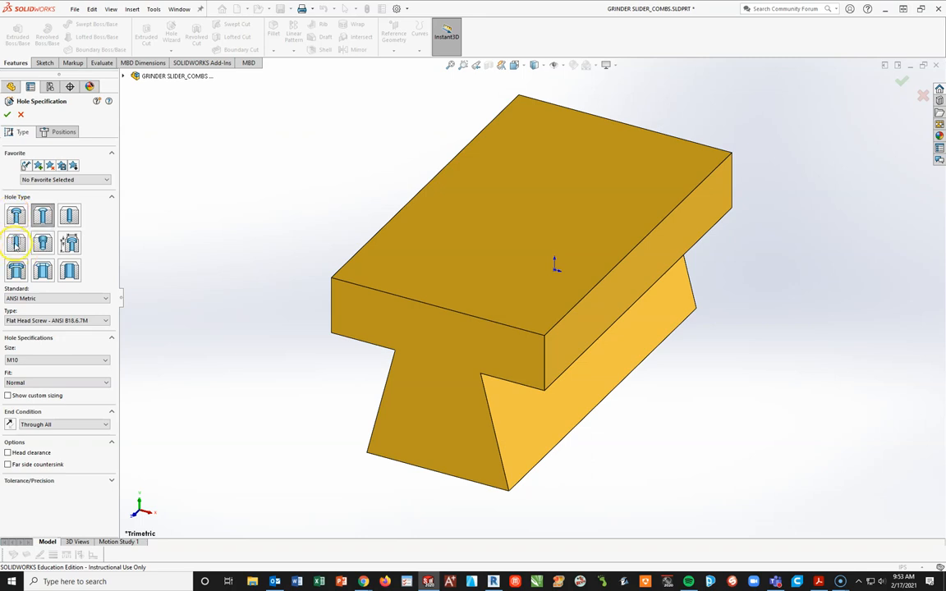
pyautogui.moveTo(16, 243)
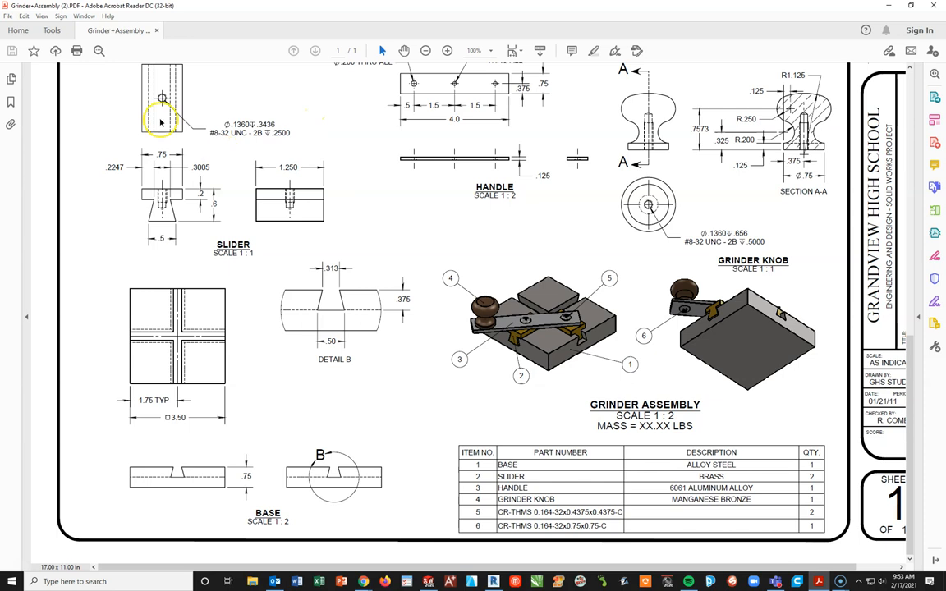
# Zoom into the slider's #8-32 hole callout in the Acrobat drawing.
pyautogui.click(447, 51)
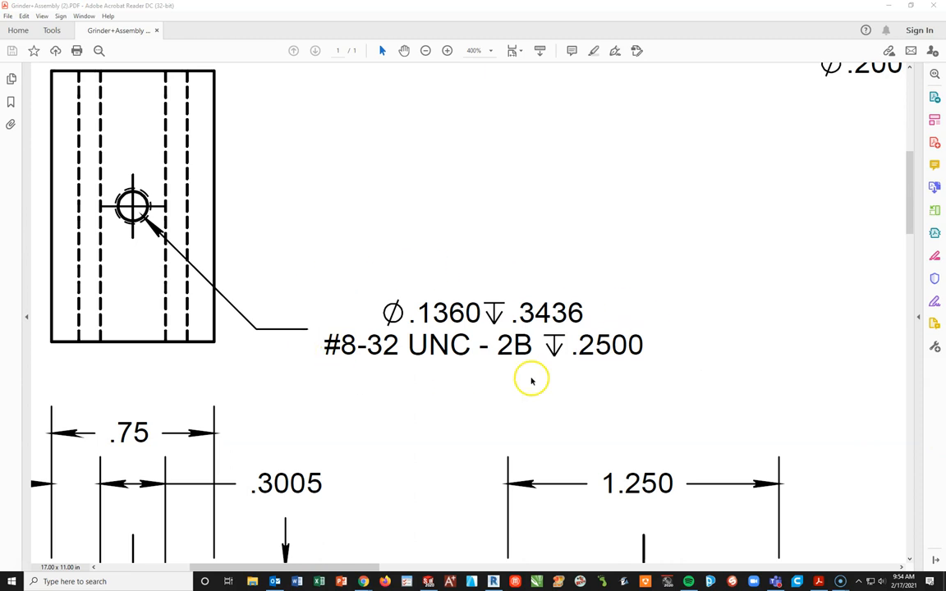
pyautogui.moveTo(565, 361)
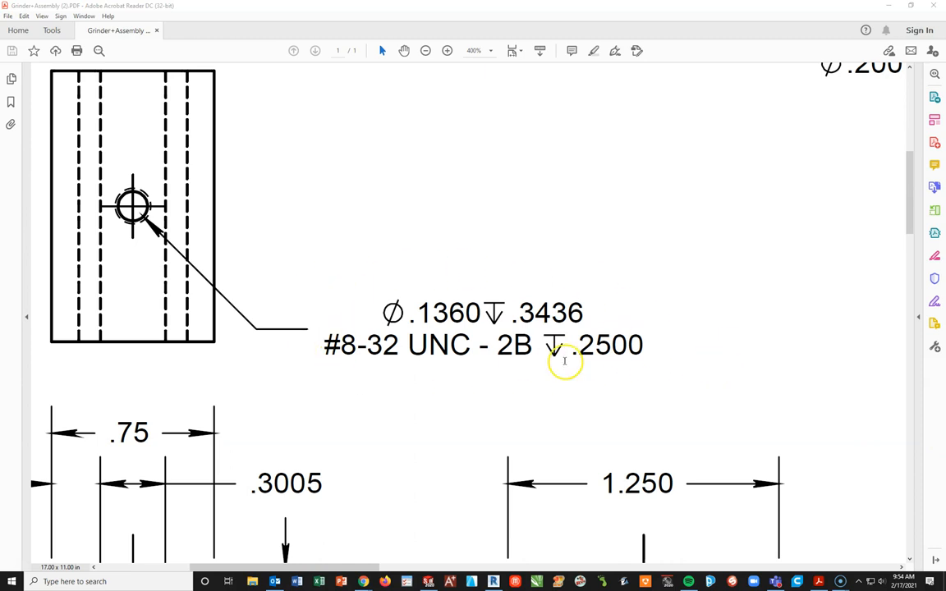
pyautogui.moveTo(196, 368)
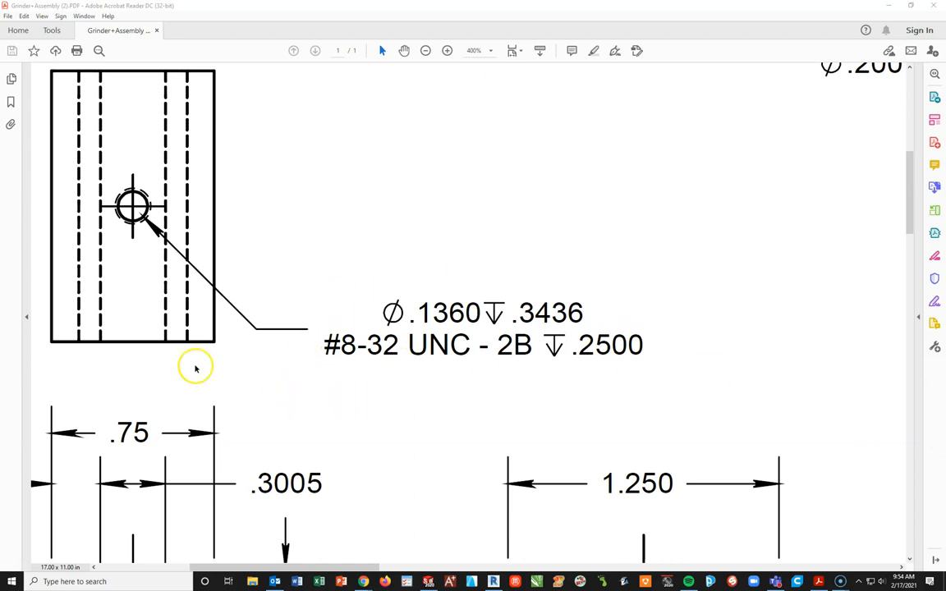
pyautogui.scroll(-3)
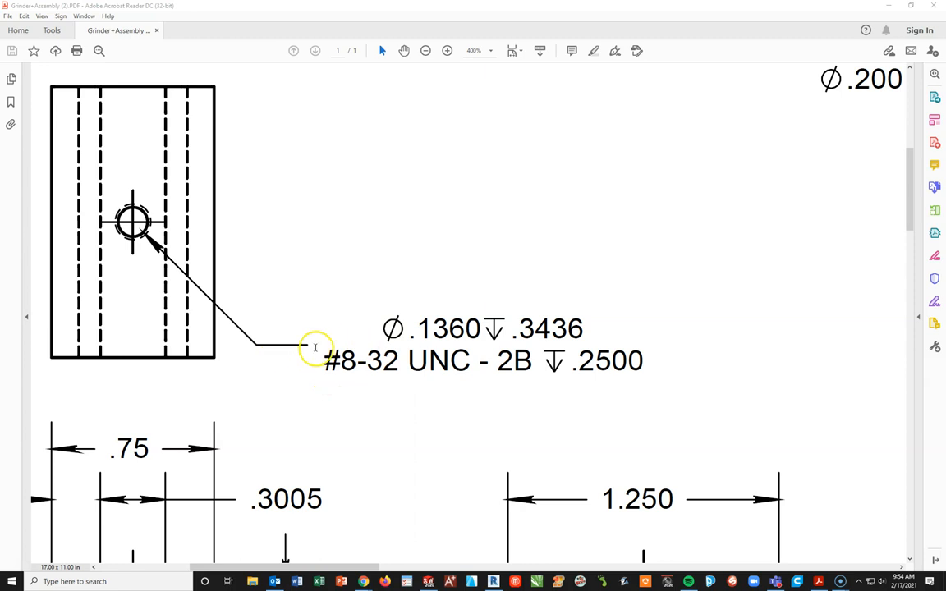
pyautogui.moveTo(408, 325)
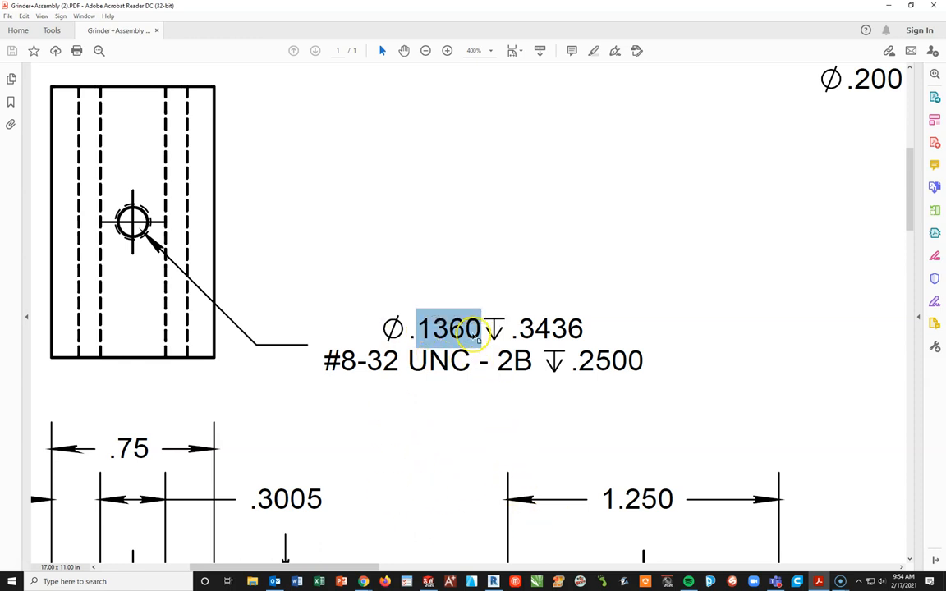
pyautogui.moveTo(148, 337)
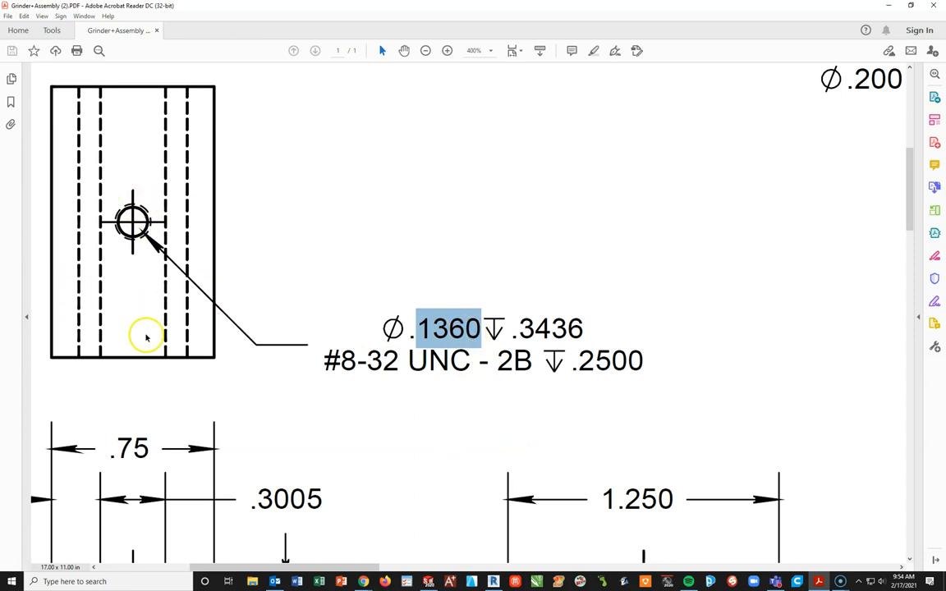
pyautogui.moveTo(197, 369)
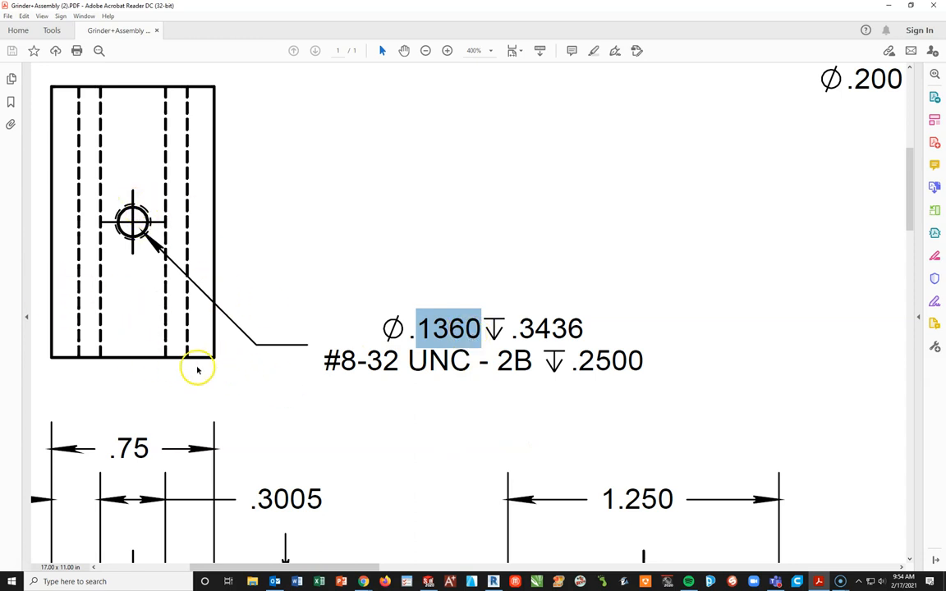
pyautogui.moveTo(222, 223)
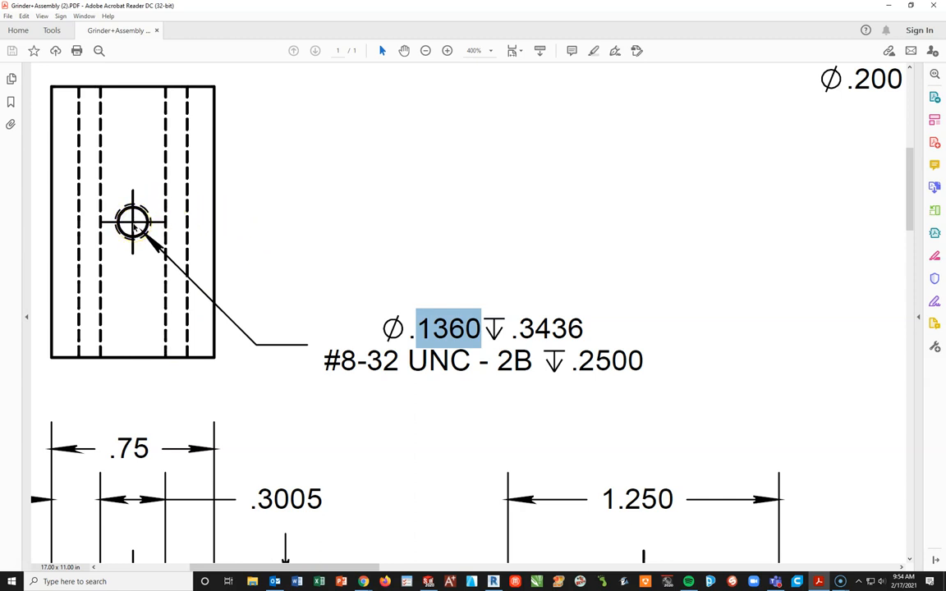
pyautogui.moveTo(542, 348)
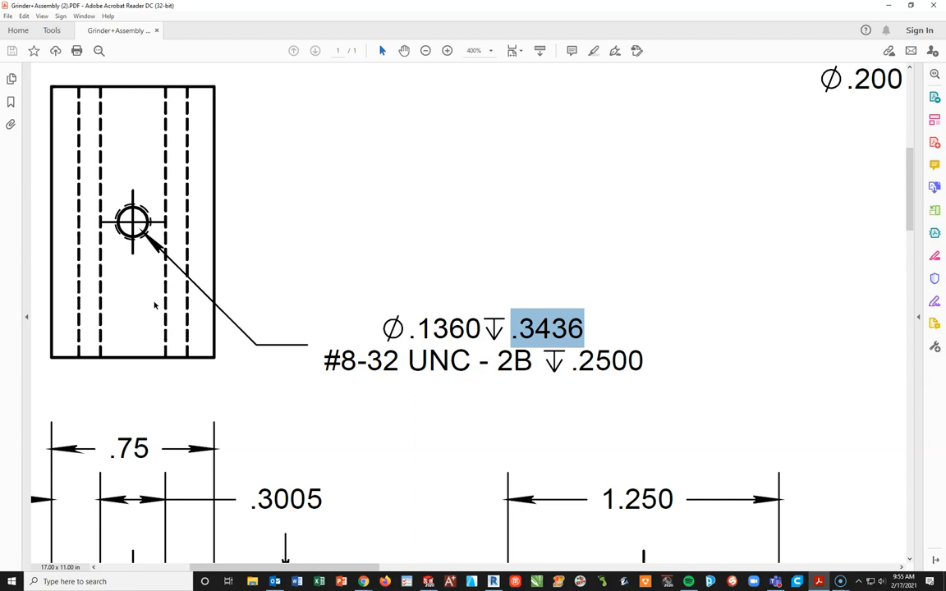
pyautogui.moveTo(359, 379)
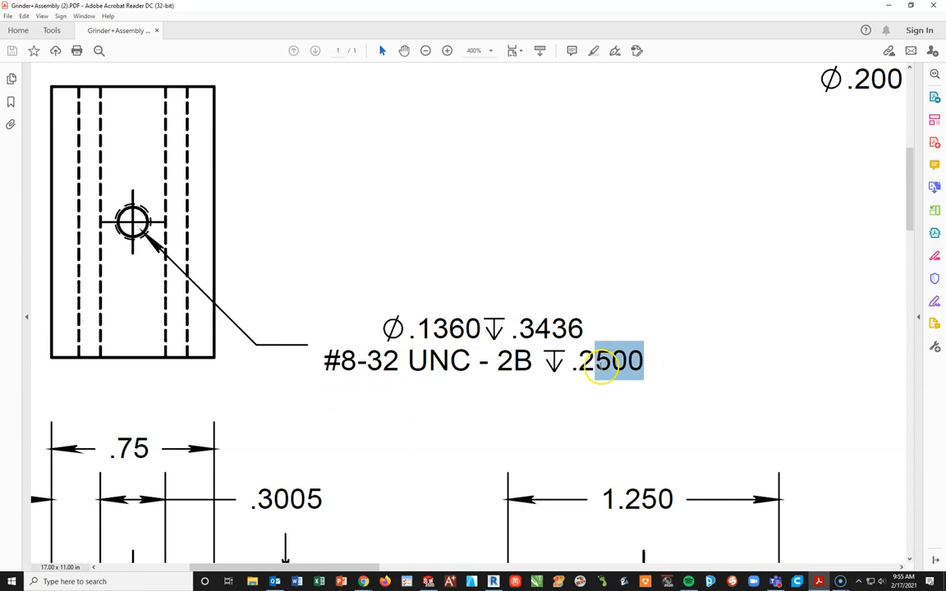
pyautogui.click(542, 423)
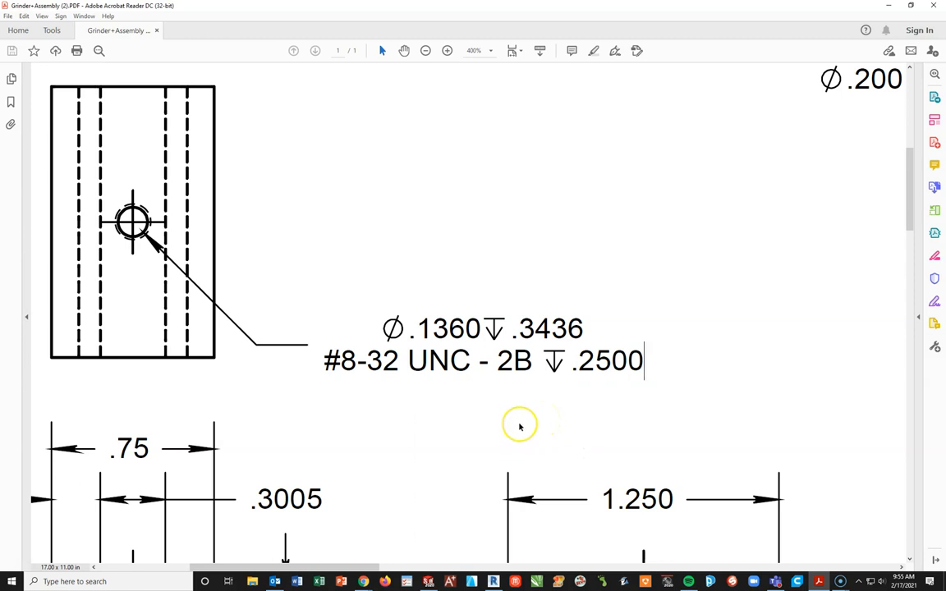
pyautogui.moveTo(608, 354)
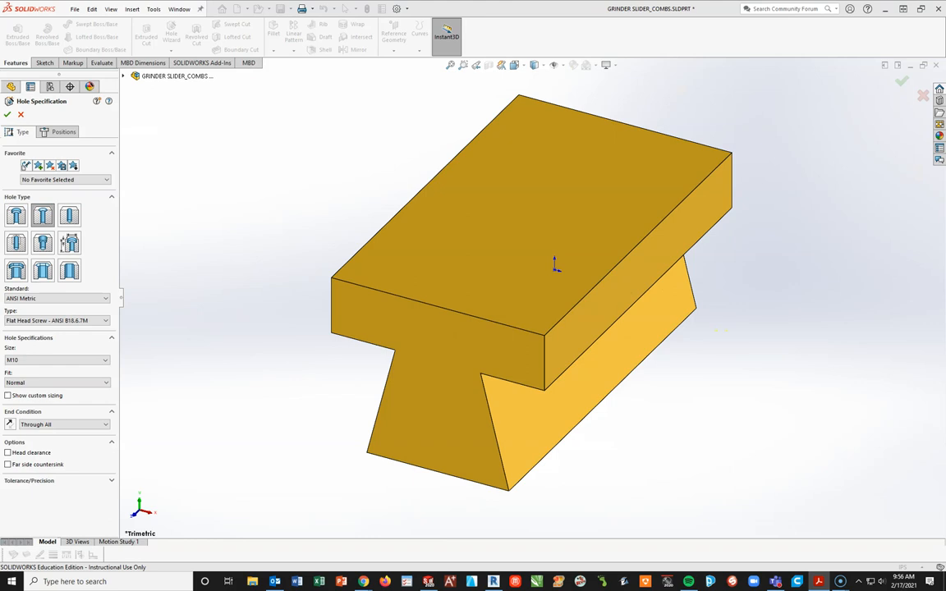
# Set the hole type to a bottoming tapped hole under the ANSI Inch standard.
pyautogui.click(17, 243)
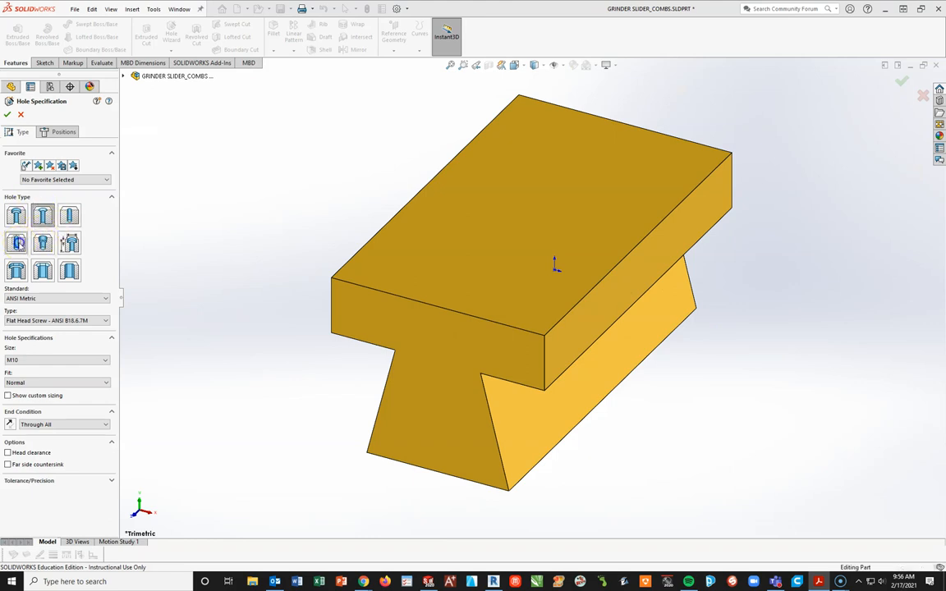
pyautogui.click(17, 242)
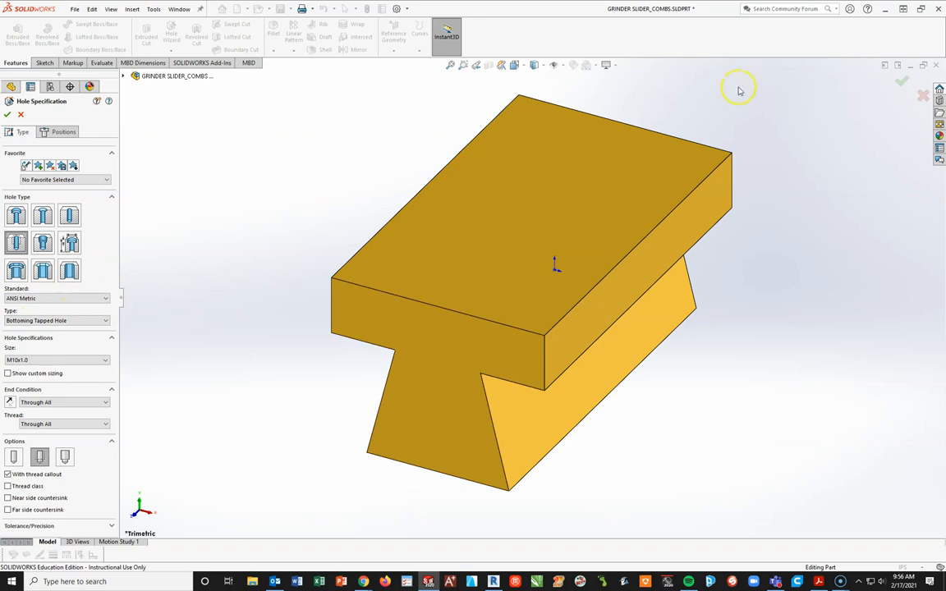
pyautogui.click(56, 299)
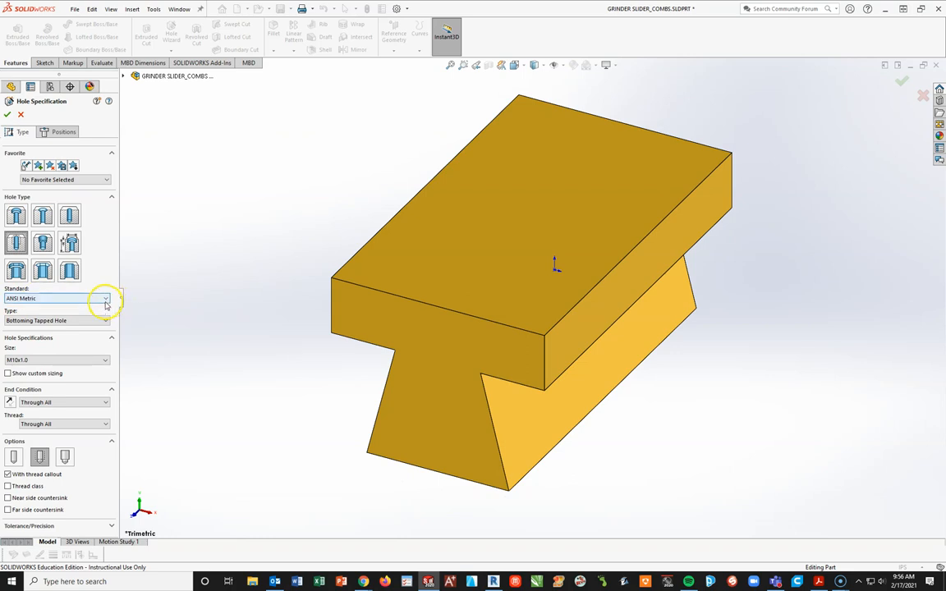
pyautogui.click(105, 299)
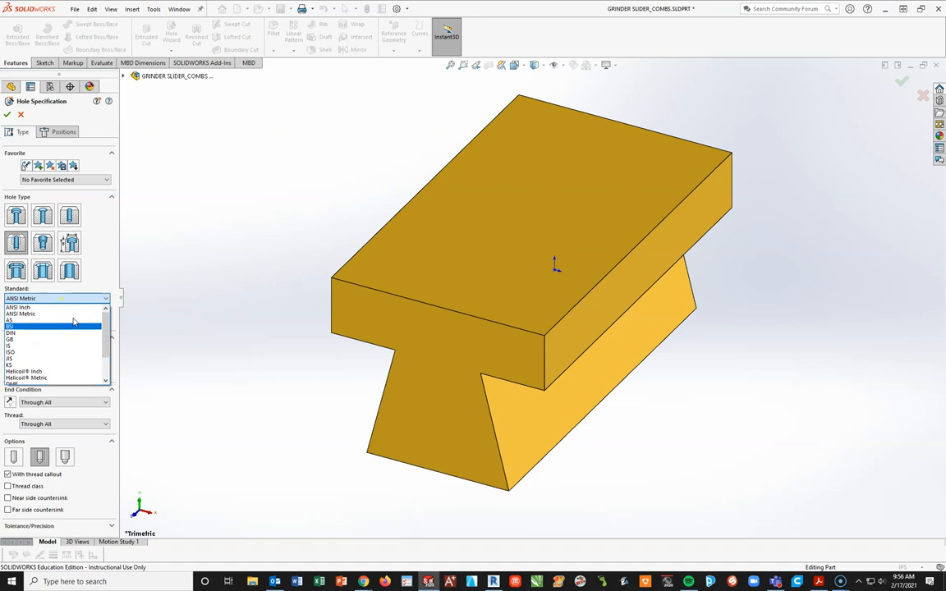
pyautogui.click(18, 307)
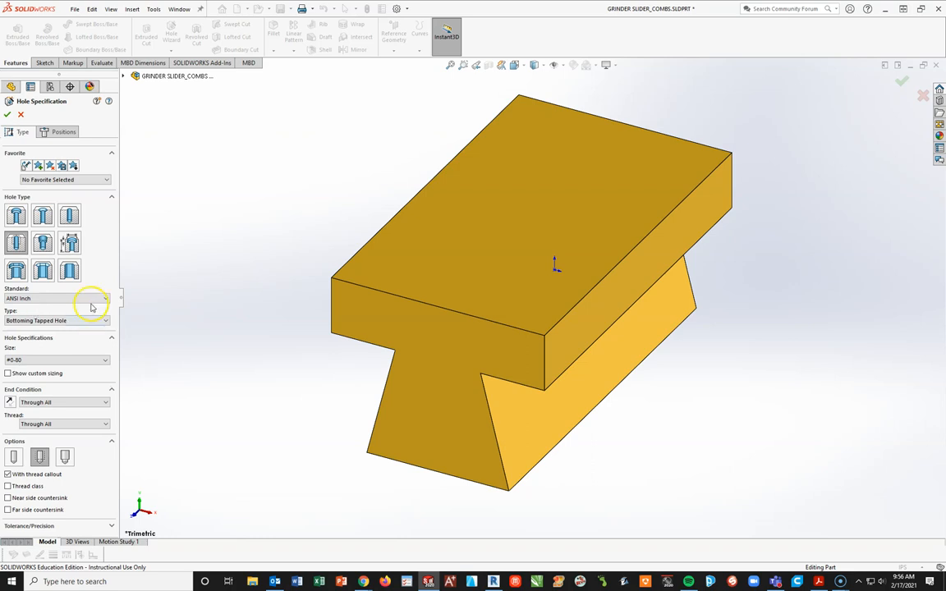
pyautogui.moveTo(228, 287)
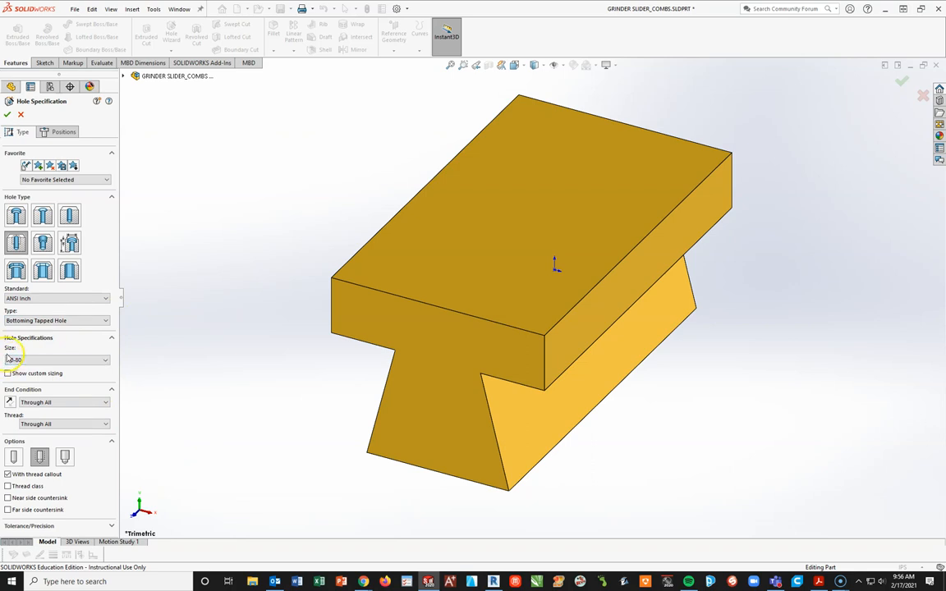
pyautogui.click(56, 360)
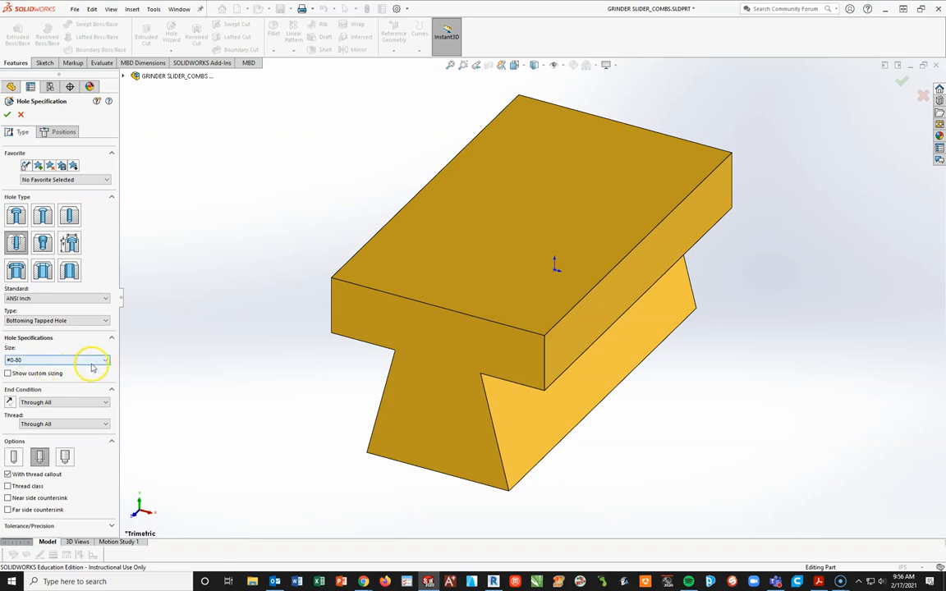
# Size the tap #8-32 with custom .1360 drill sizing shown and a Blind end condition.
pyautogui.click(105, 361)
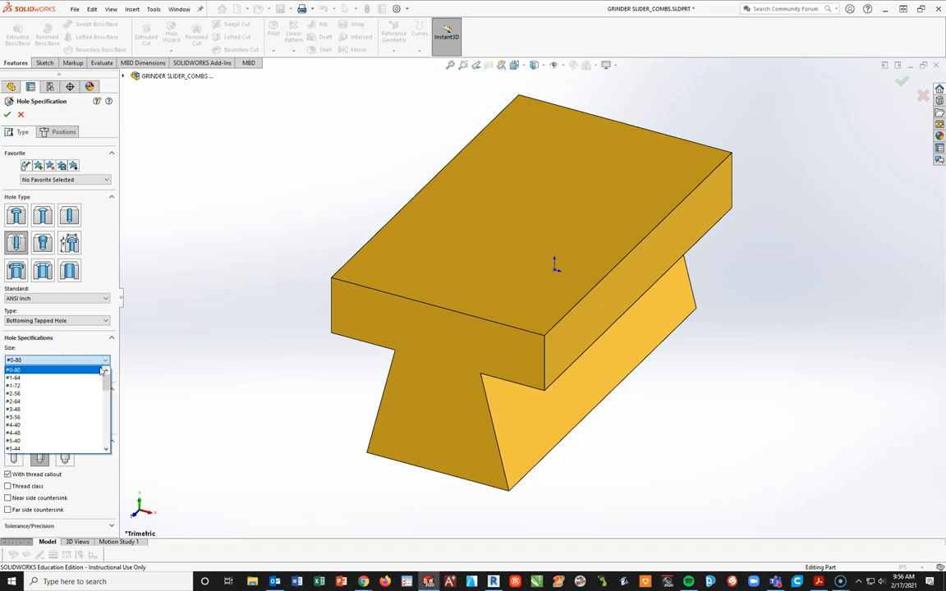
pyautogui.click(53, 384)
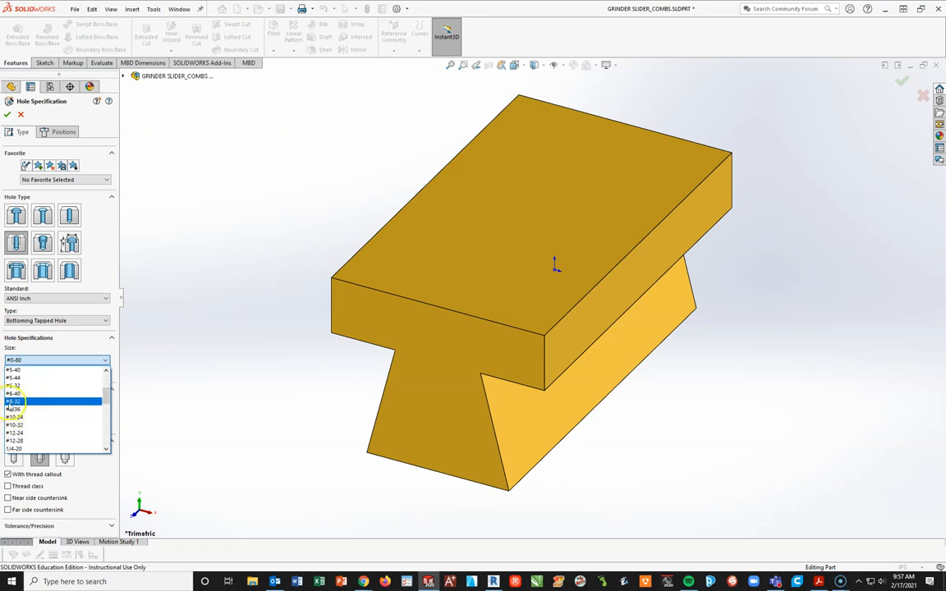
pyautogui.click(15, 401)
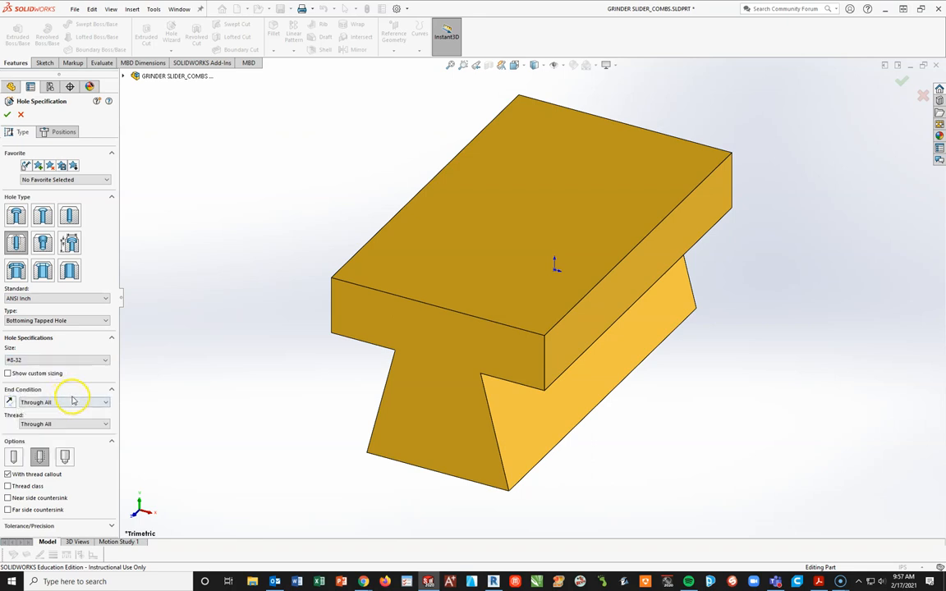
pyautogui.click(6, 374)
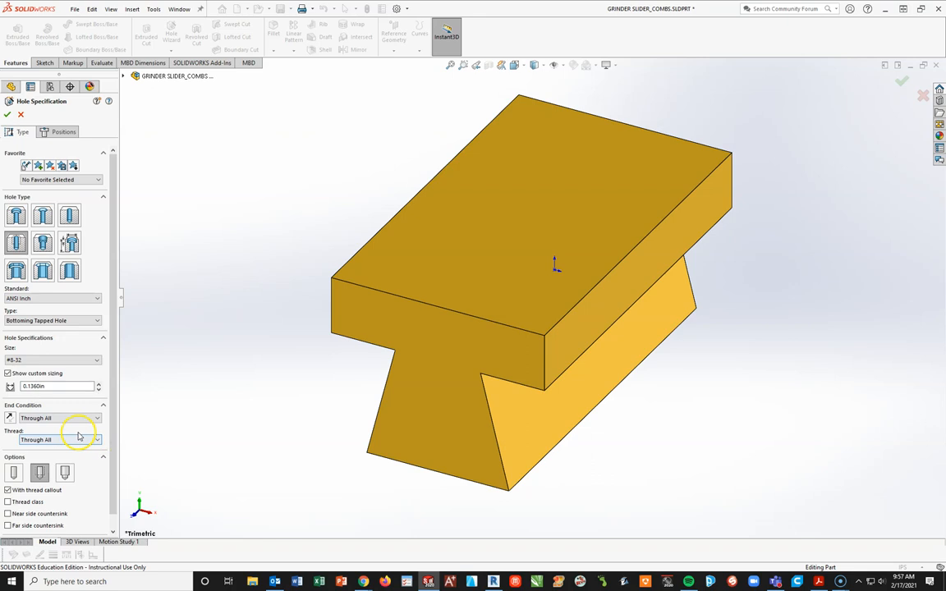
pyautogui.moveTo(90, 430)
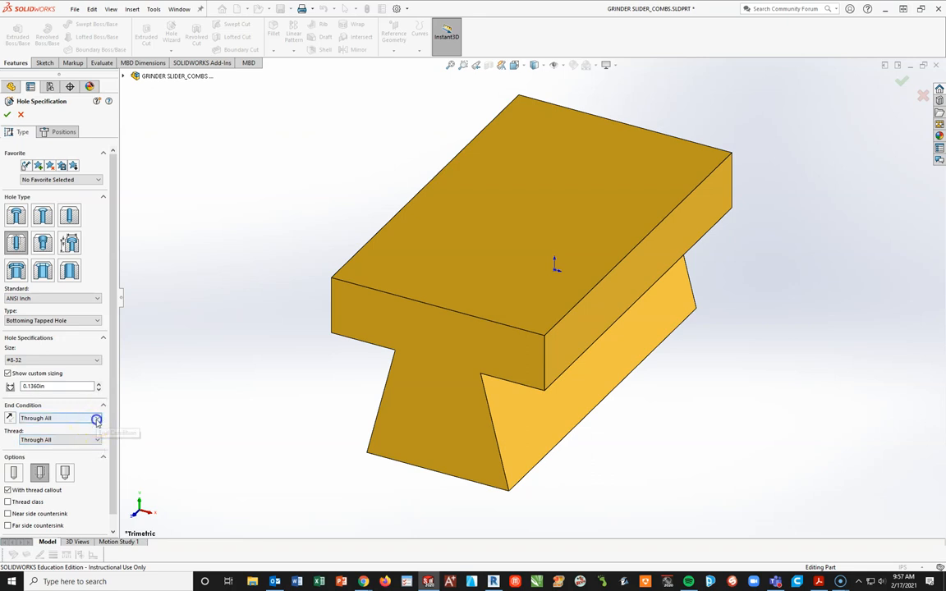
pyautogui.click(97, 419)
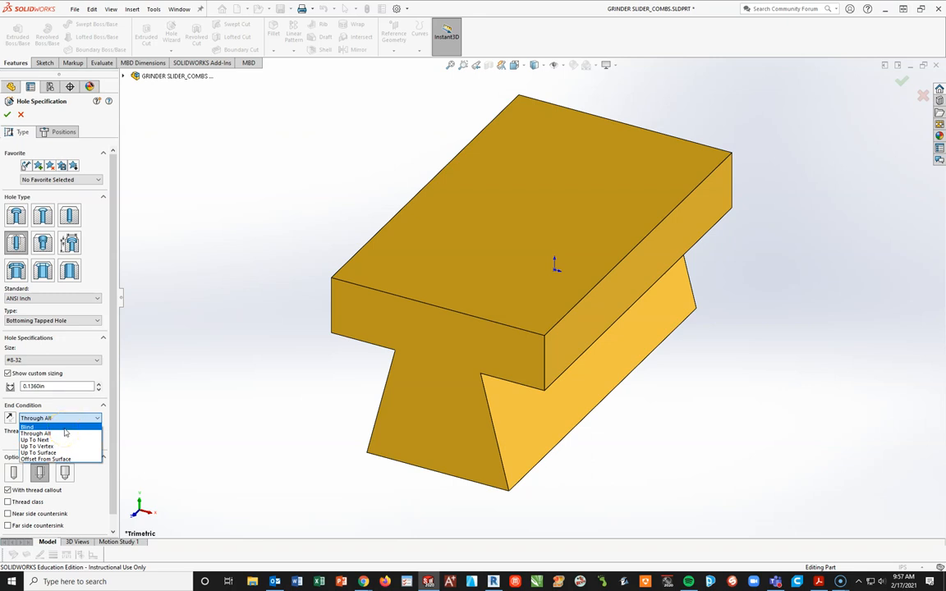
pyautogui.click(33, 426)
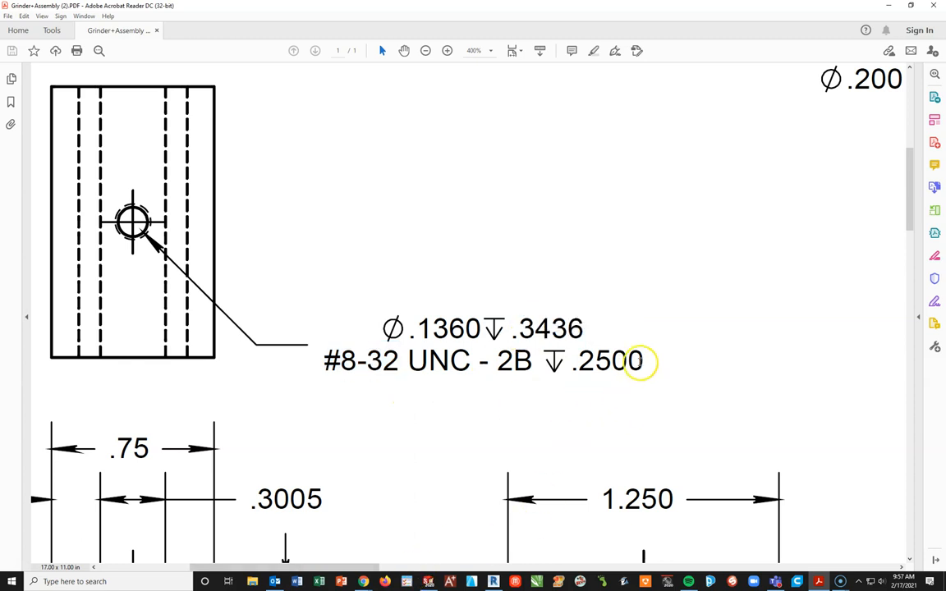
# Check the PDF hole callout for the .3436 drill and .2500 thread depths.
pyautogui.doubleClick(608, 362)
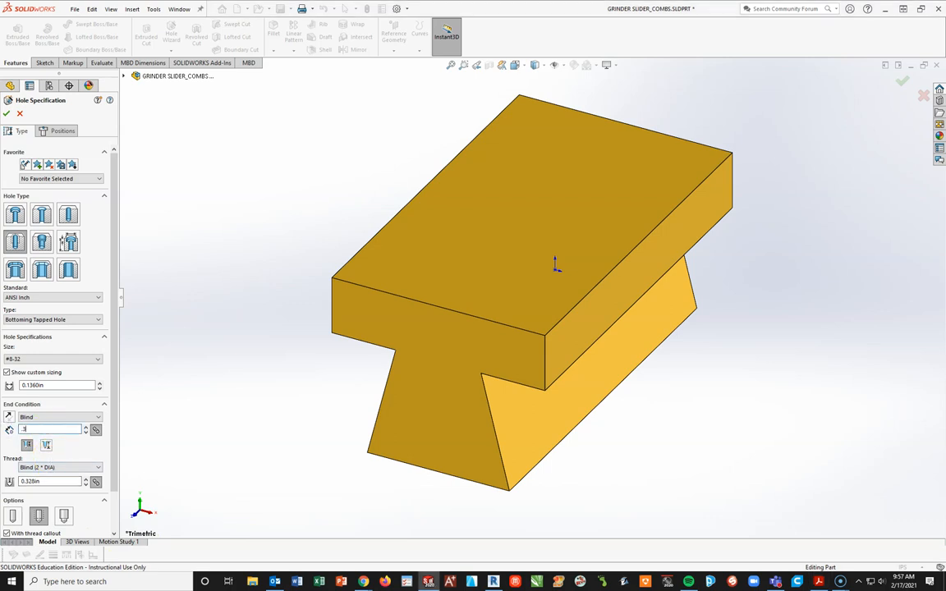
# Enter a .3436 blind drill depth and a 0.250 in tap thread depth.
pyautogui.write('.3436')
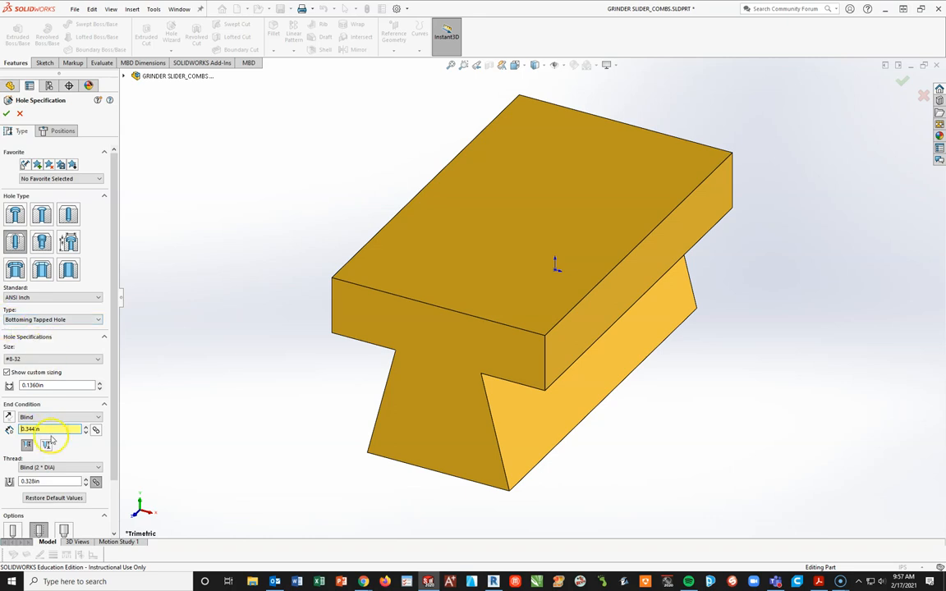
pyautogui.moveTo(26, 443)
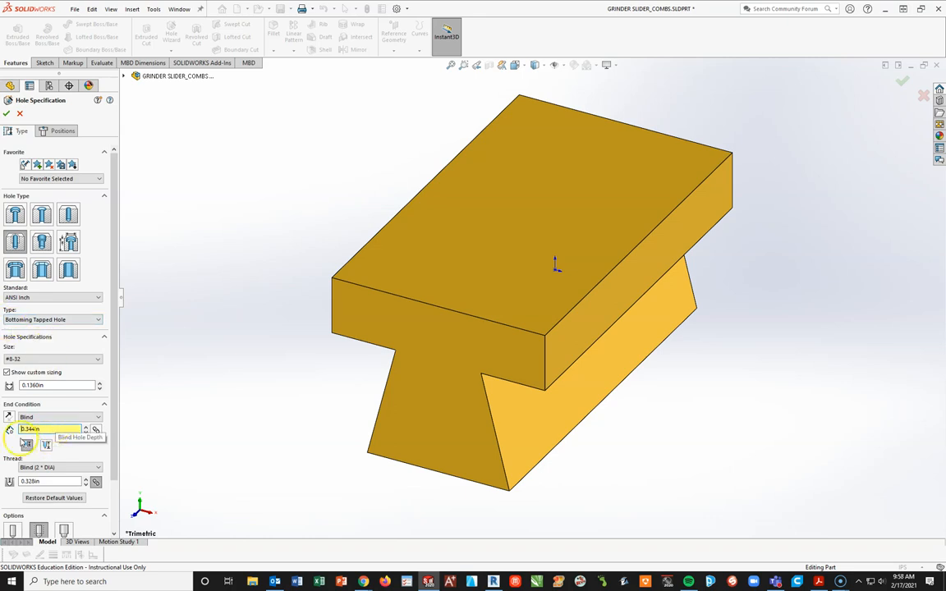
pyautogui.click(49, 481)
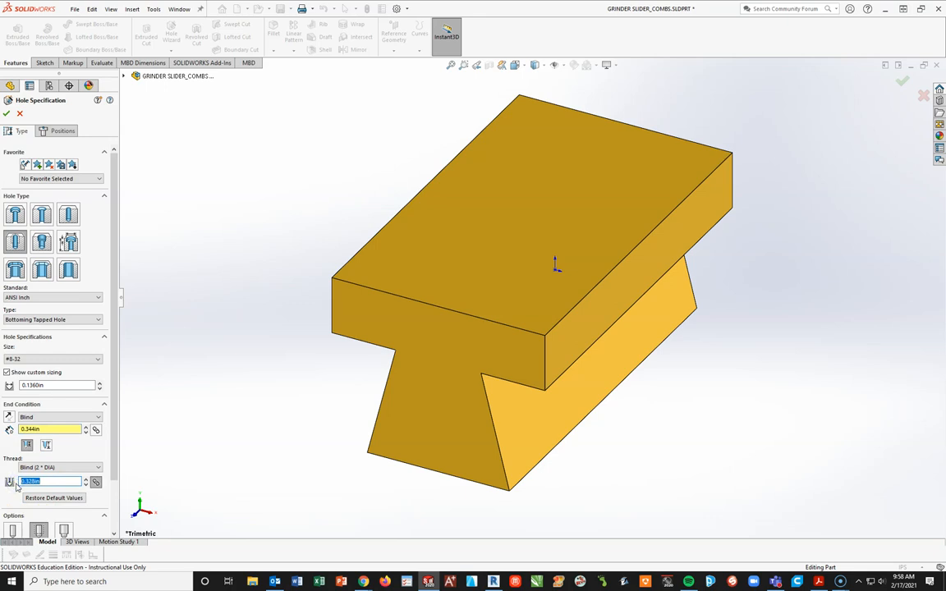
pyautogui.write('25')
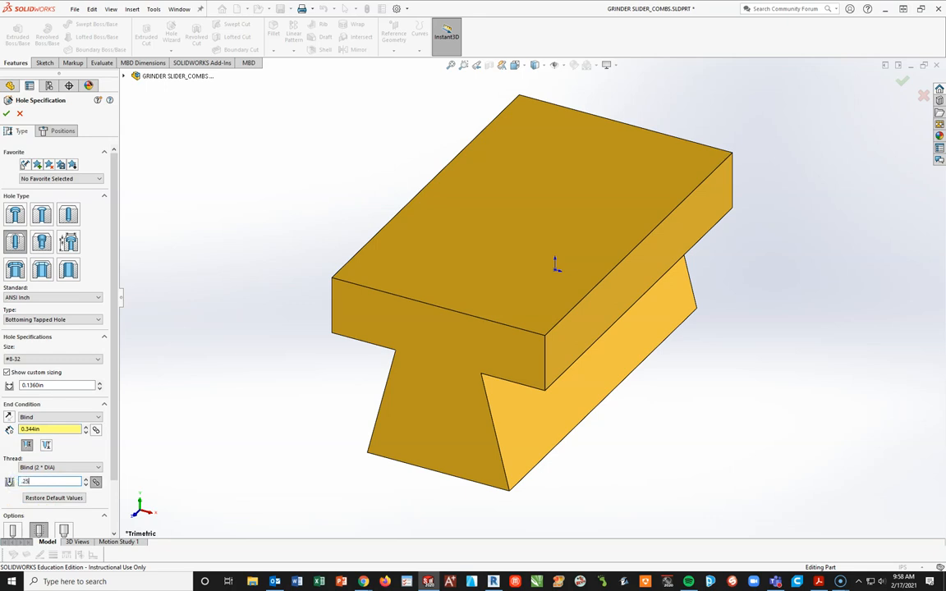
pyautogui.write('0.250in')
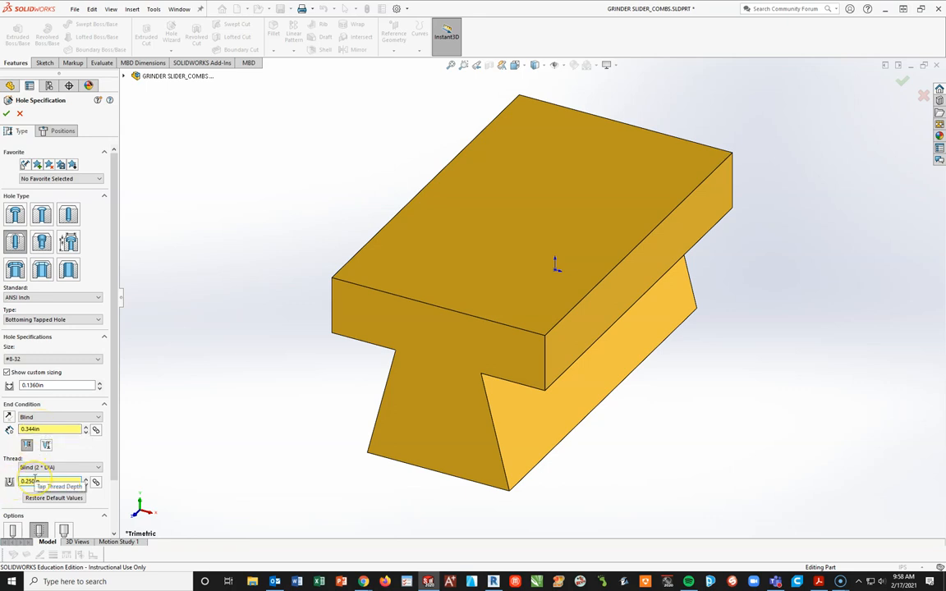
pyautogui.moveTo(76, 448)
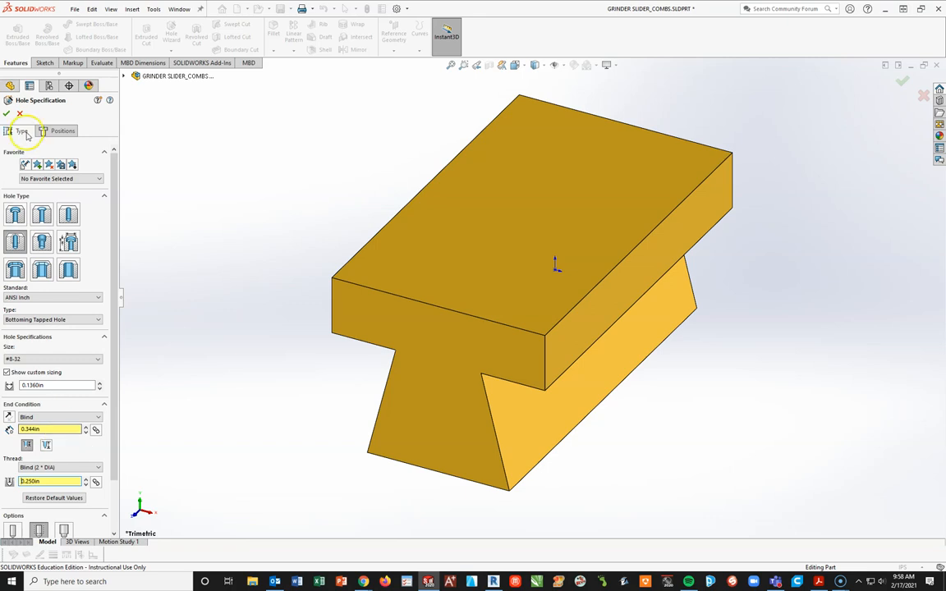
# Place the hole point on the slider's top face and view it Normal To.
pyautogui.click(62, 131)
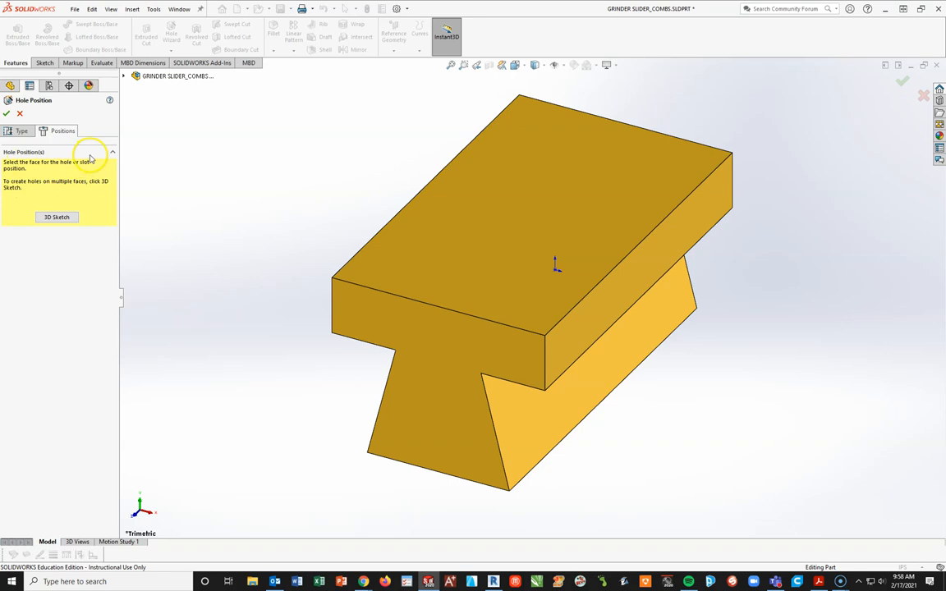
pyautogui.moveTo(545, 217)
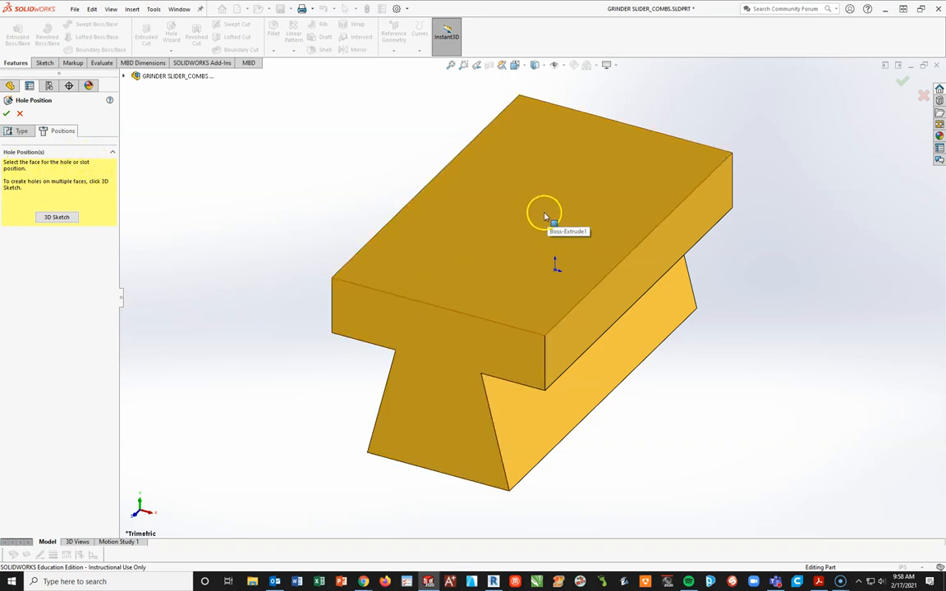
pyautogui.click(546, 210)
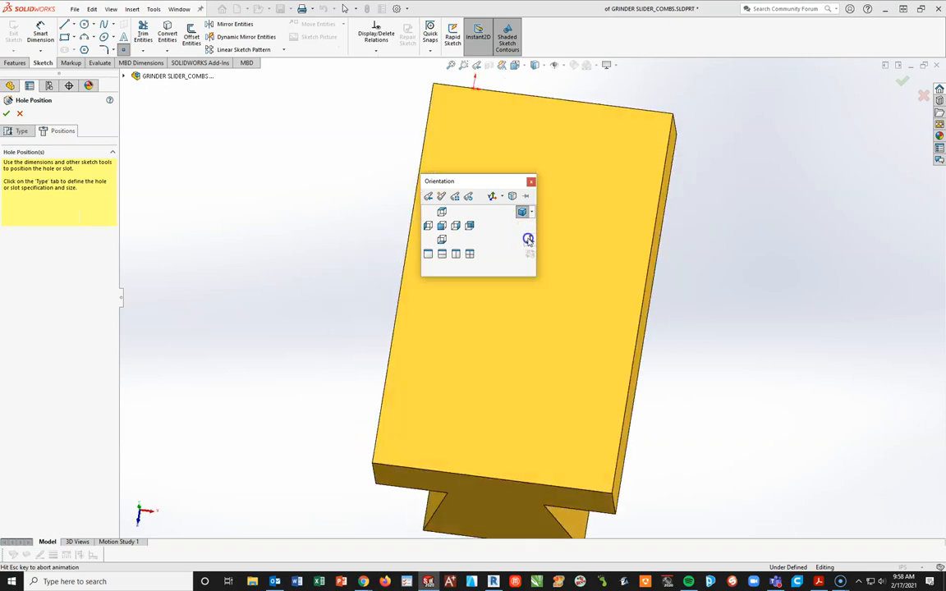
pyautogui.click(529, 240)
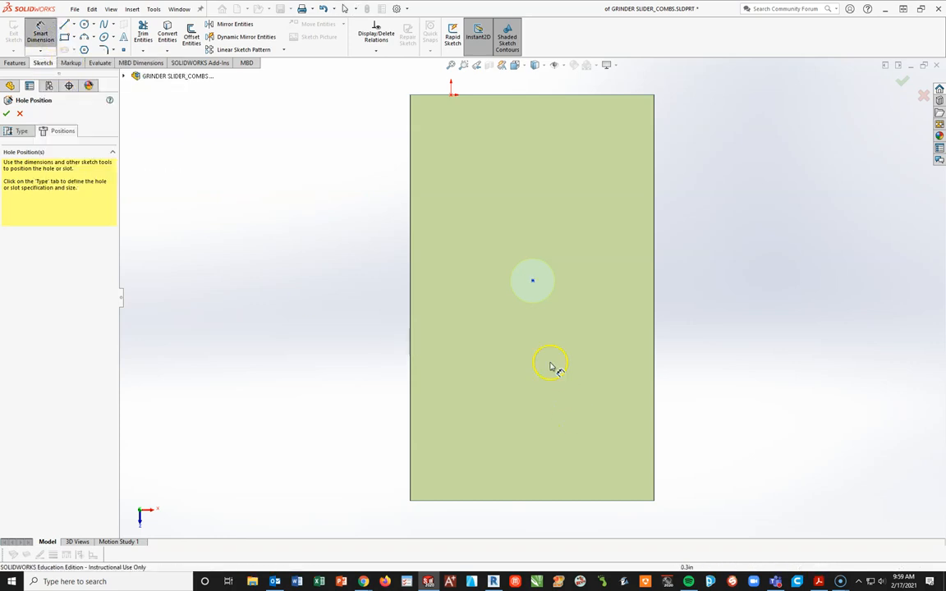
# Dimension the hole centre .625 from the bottom edge and .375 from the right edge.
pyautogui.click(555, 499)
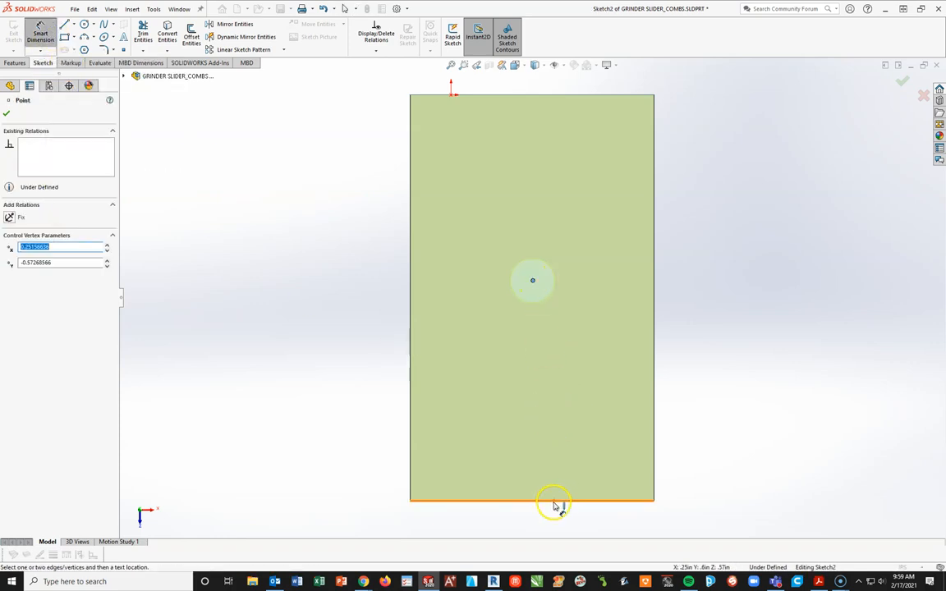
pyautogui.click(554, 503)
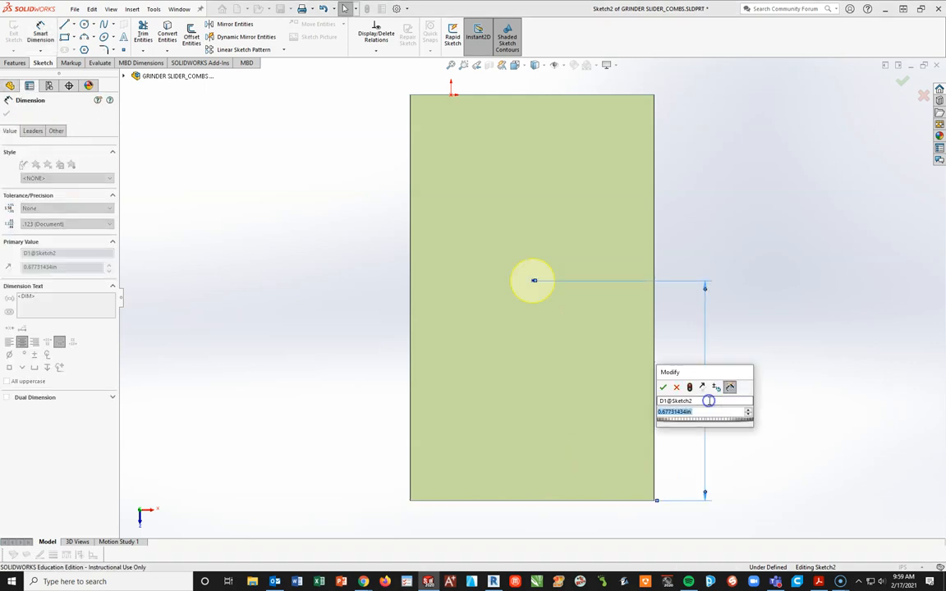
pyautogui.write('.625')
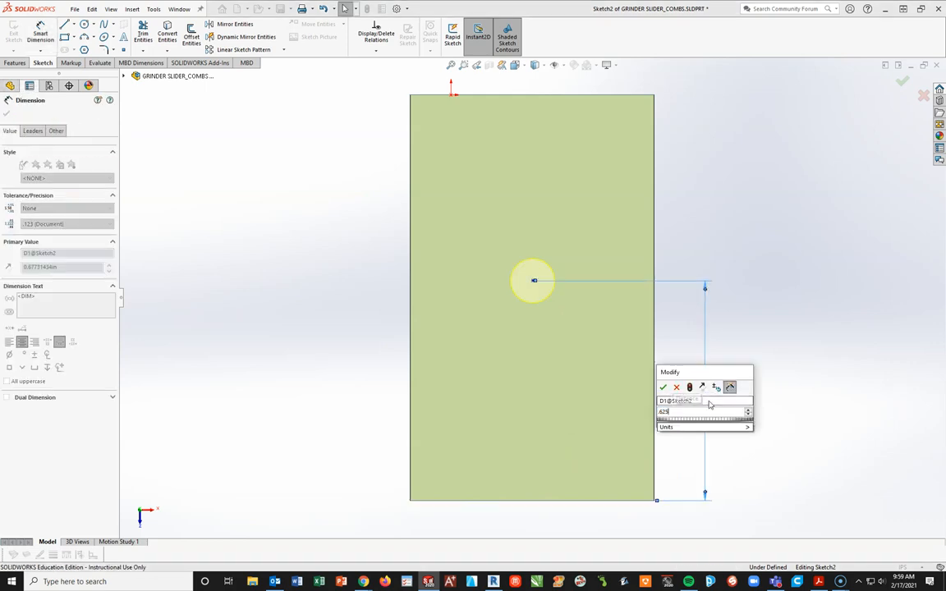
pyautogui.click(663, 388)
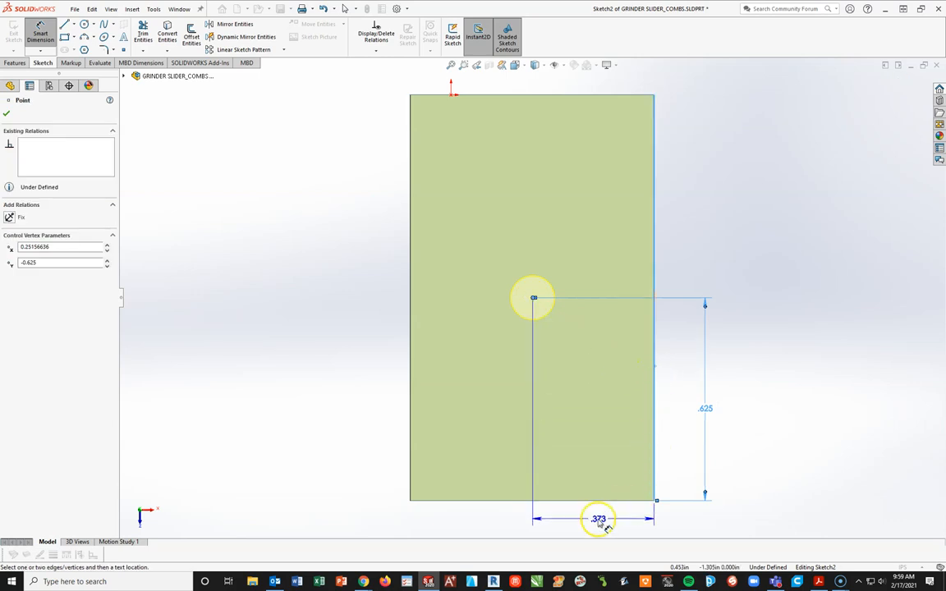
pyautogui.click(598, 519)
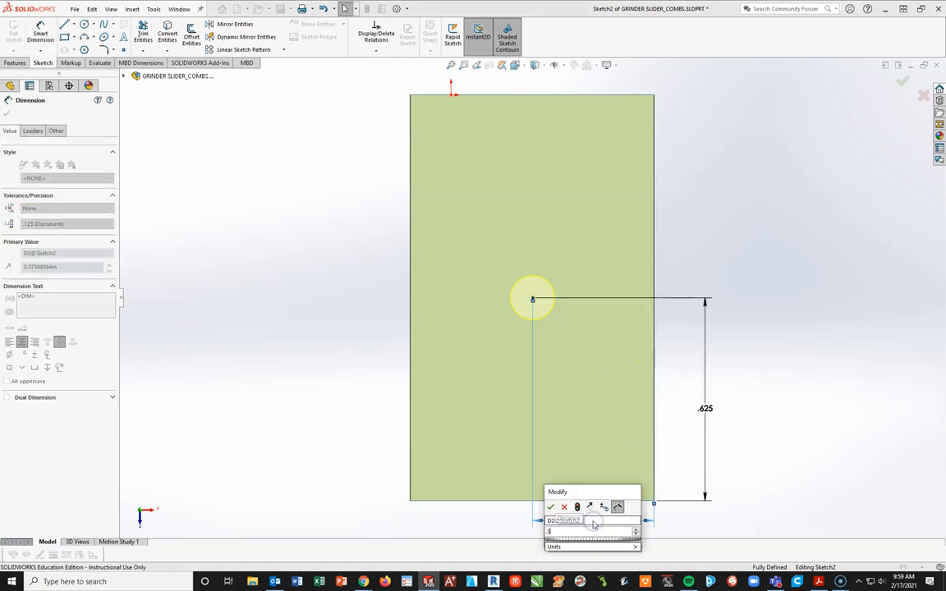
pyautogui.click(551, 506)
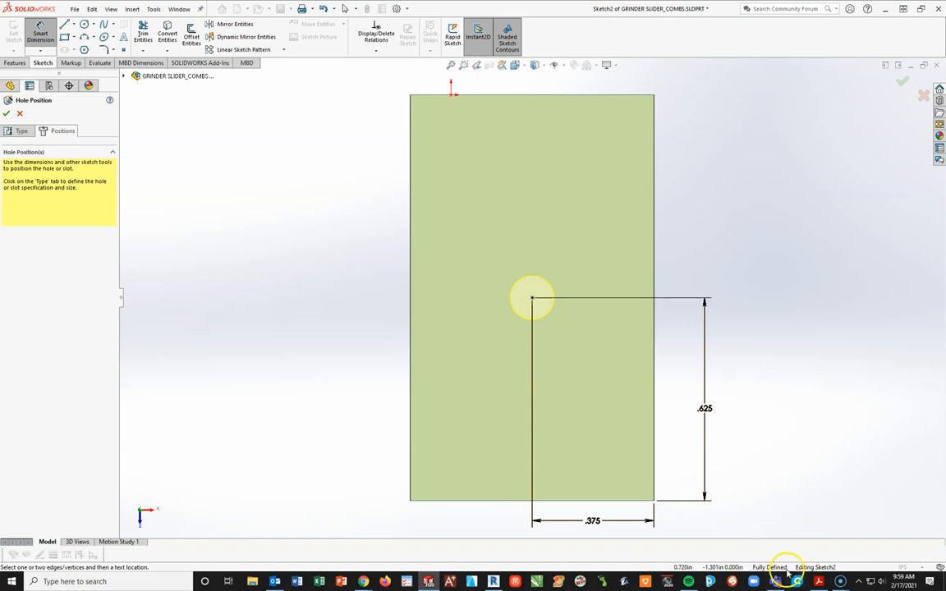
pyautogui.moveTo(768, 479)
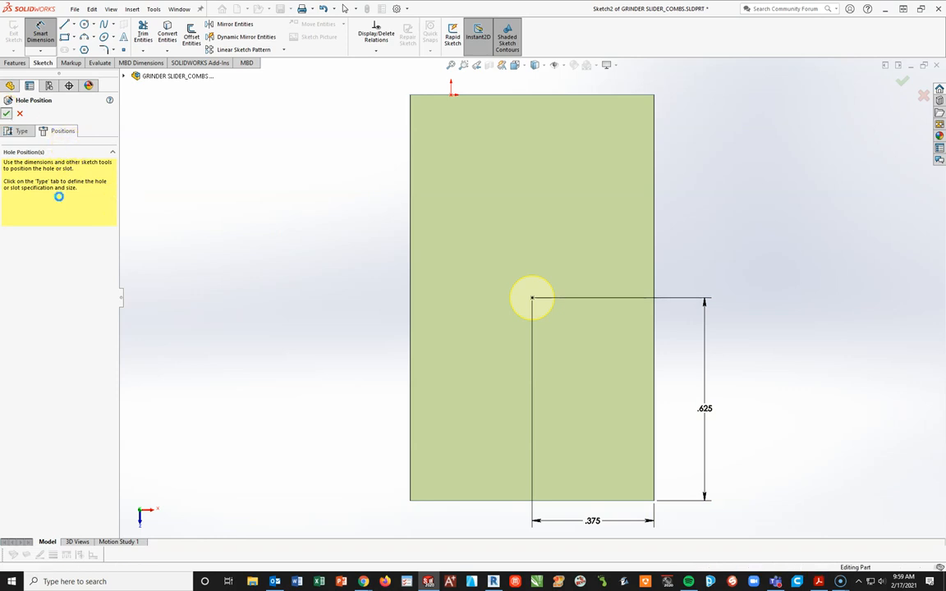
# Confirm the #8-32 tapped hole feature on the top face and save the brass slider.
pyautogui.click(903, 81)
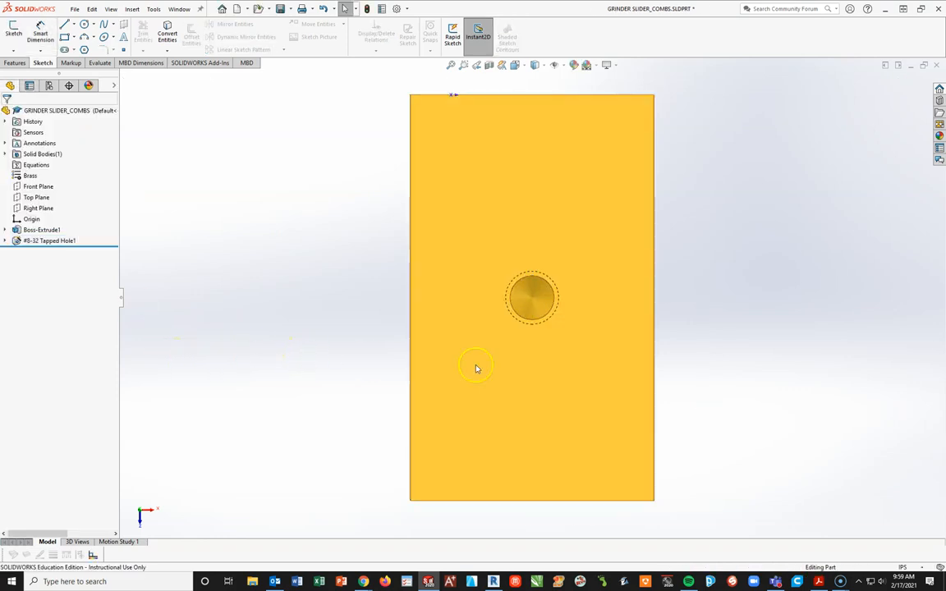
pyautogui.moveTo(539, 277)
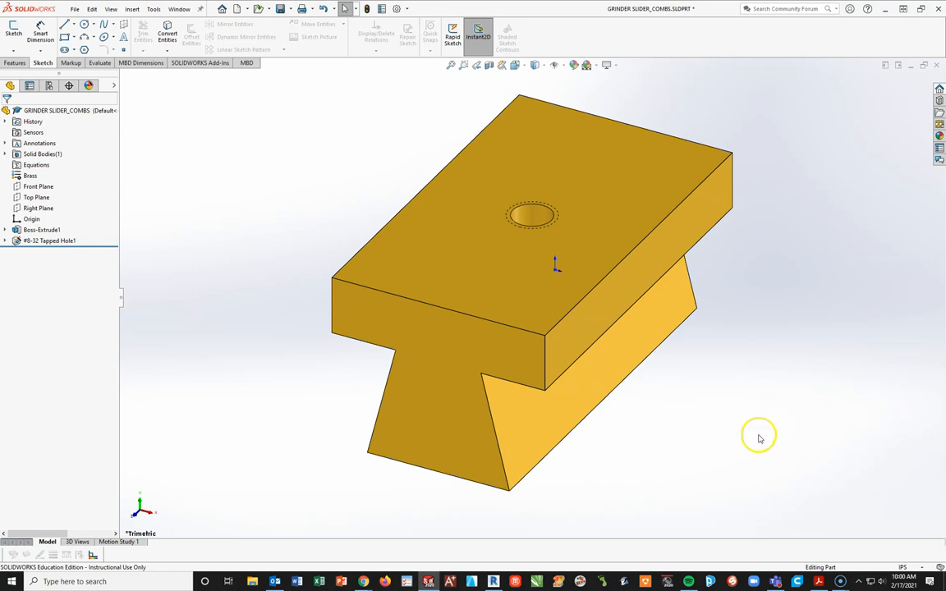
pyautogui.moveTo(772, 447)
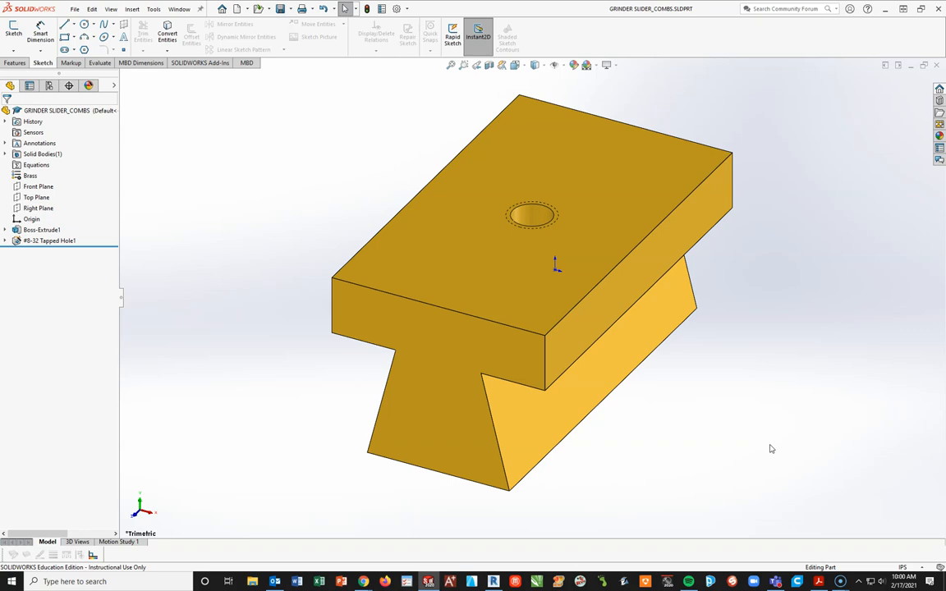
pyautogui.click(747, 444)
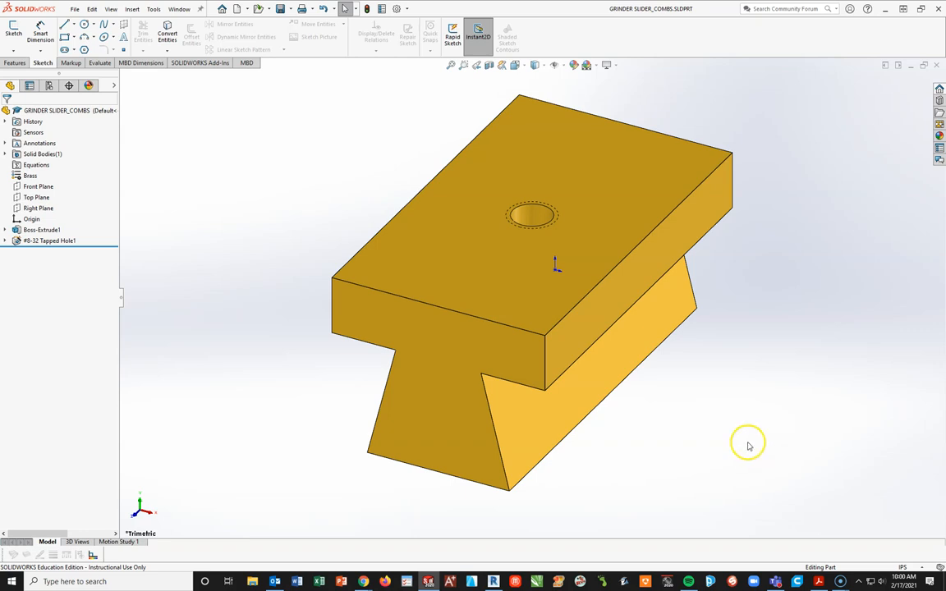
pyautogui.moveTo(25, 578)
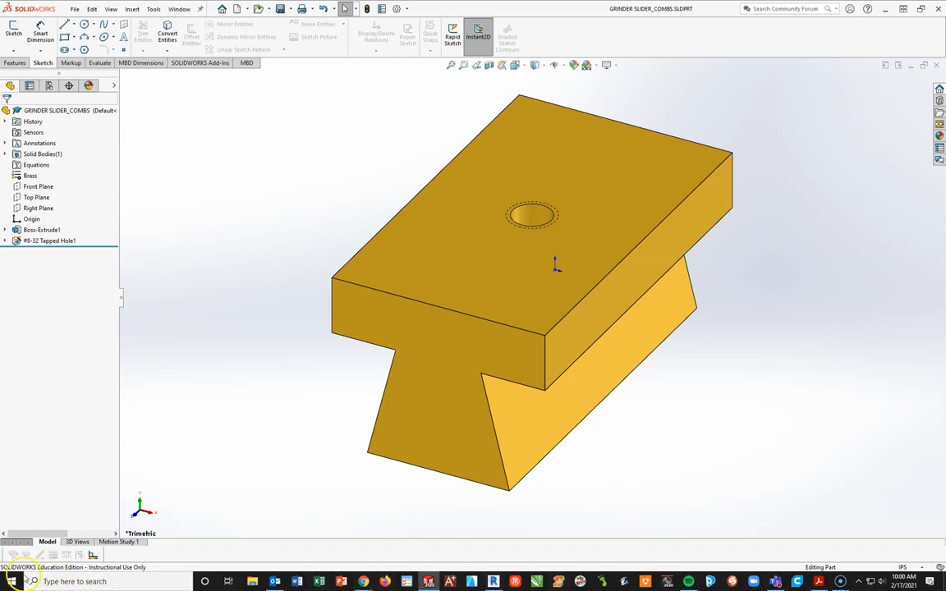